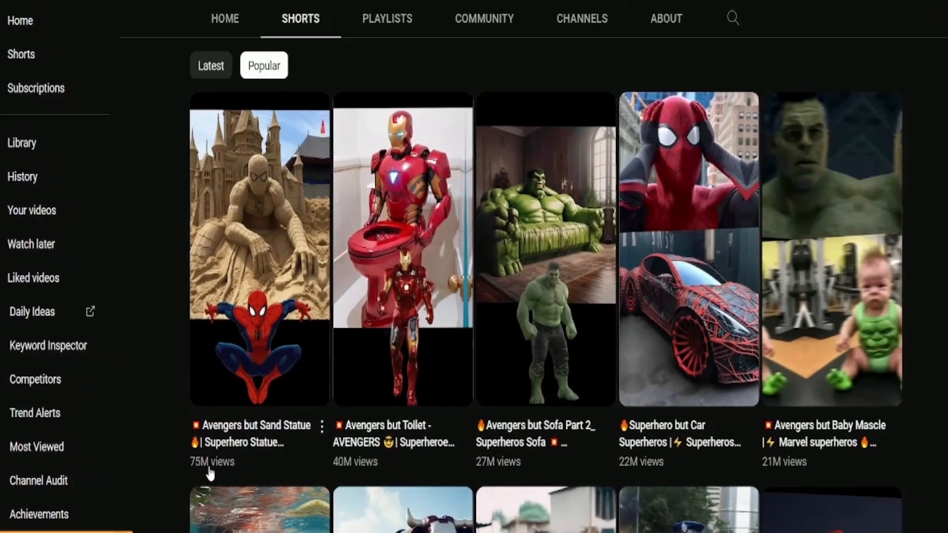
# Step: Scroll through ChatGPT's table of ten two-part Marvel quotes with topics and hooks
pyautogui.scroll(3)
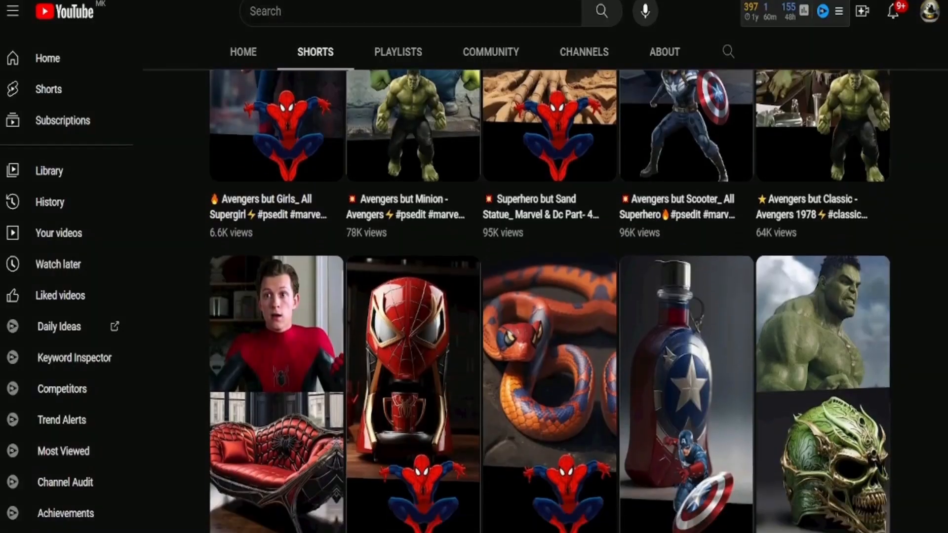
pyautogui.scroll(-3)
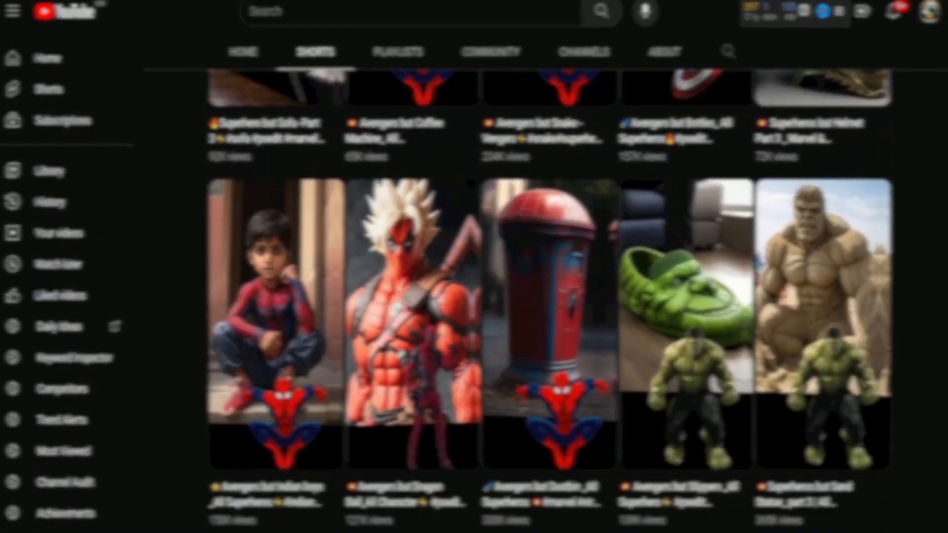
pyautogui.scroll(-3)
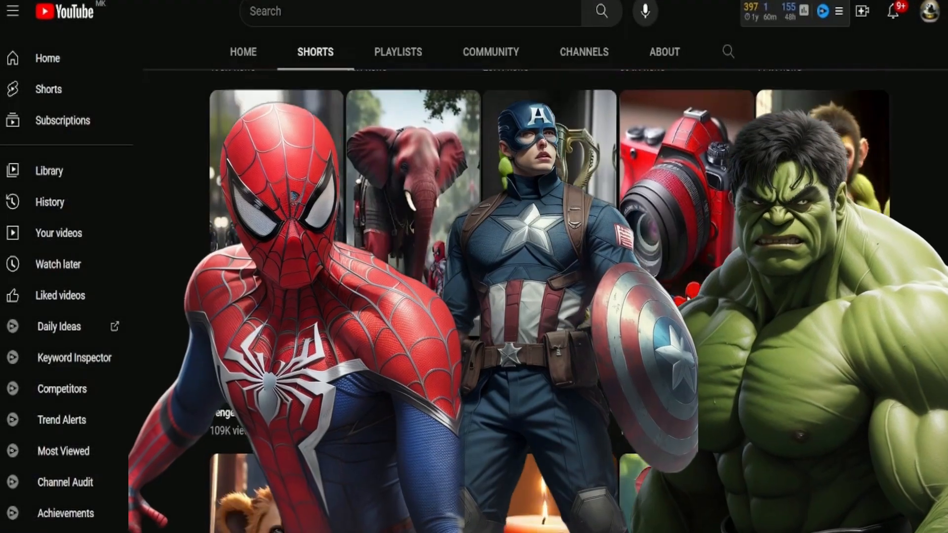
pyautogui.scroll(-3)
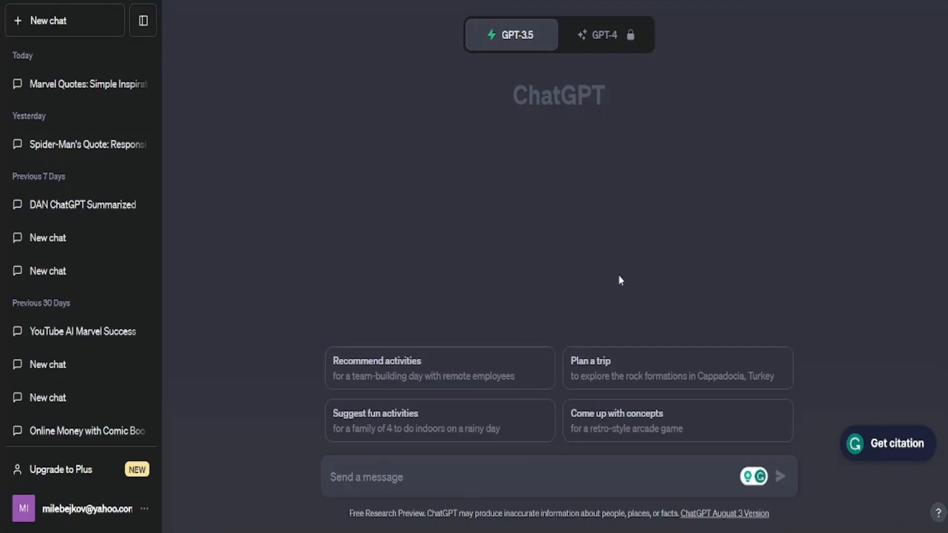
pyautogui.moveTo(578, 257)
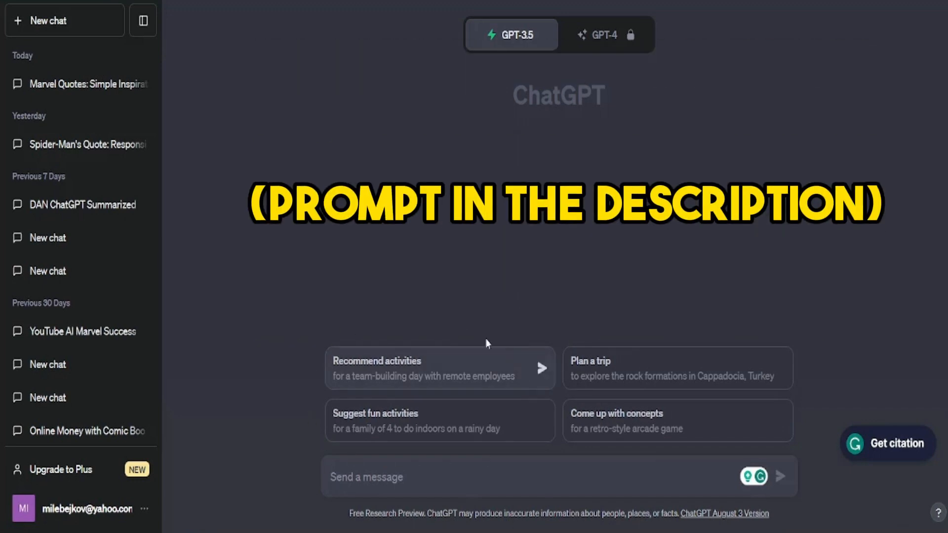
pyautogui.moveTo(302, 466)
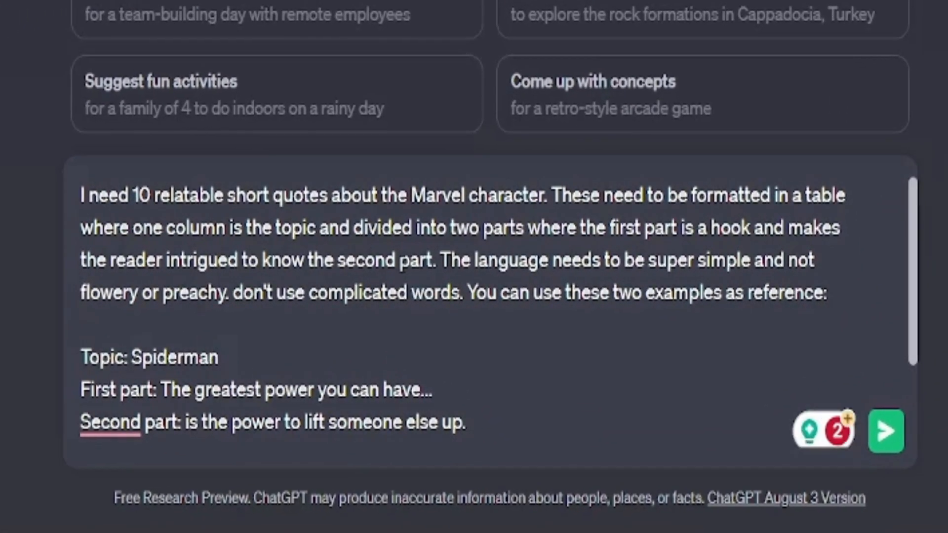
pyautogui.scroll(-3)
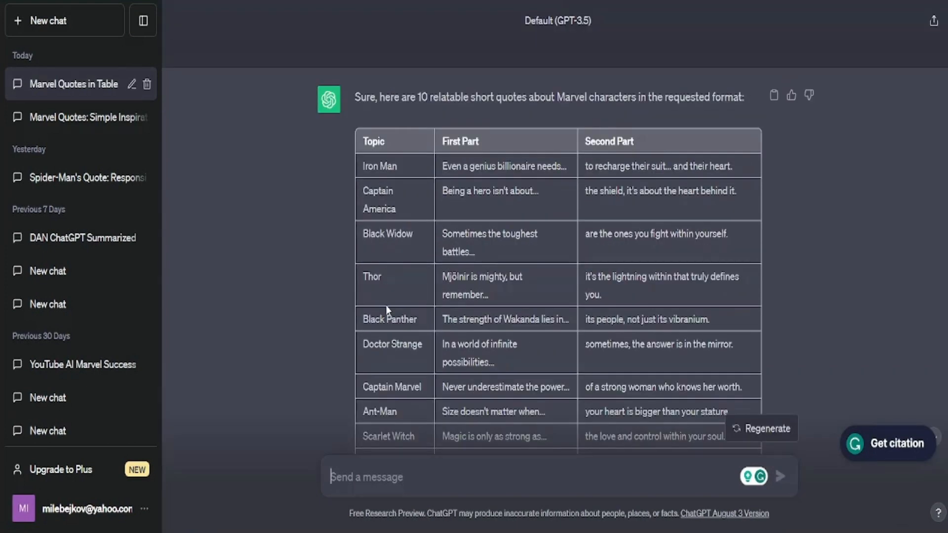
pyautogui.moveTo(484, 151)
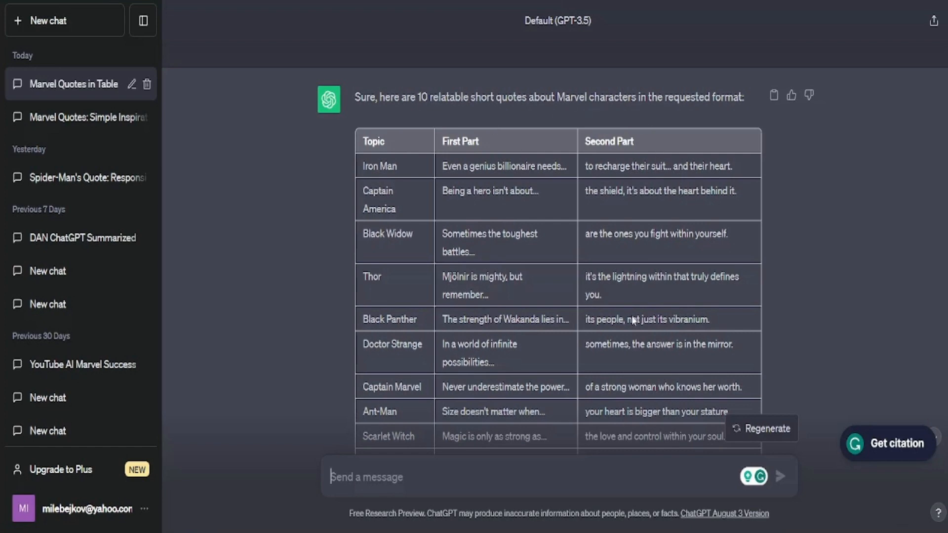
pyautogui.moveTo(629, 196)
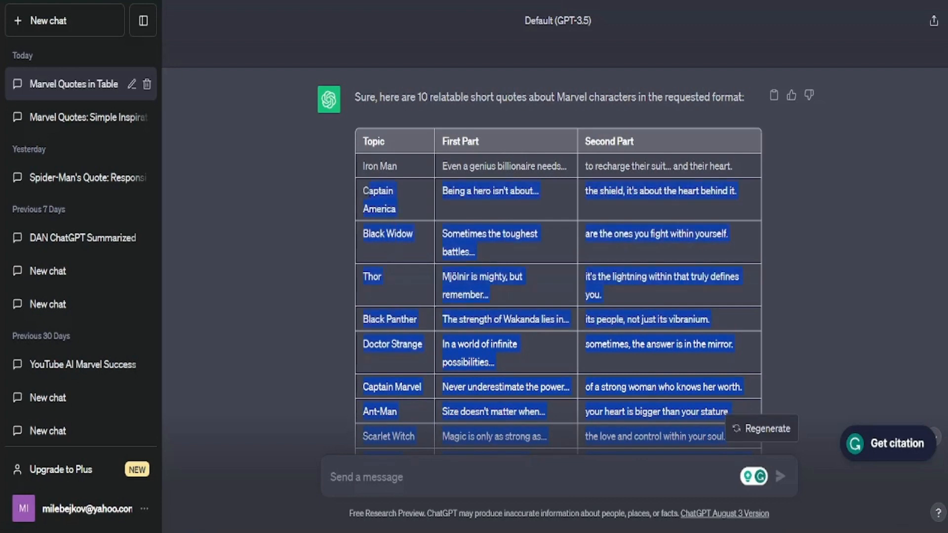
# Step: Ask ChatGPT to 'give me another set of 10 quotes without repeats'
pyautogui.click(414, 207)
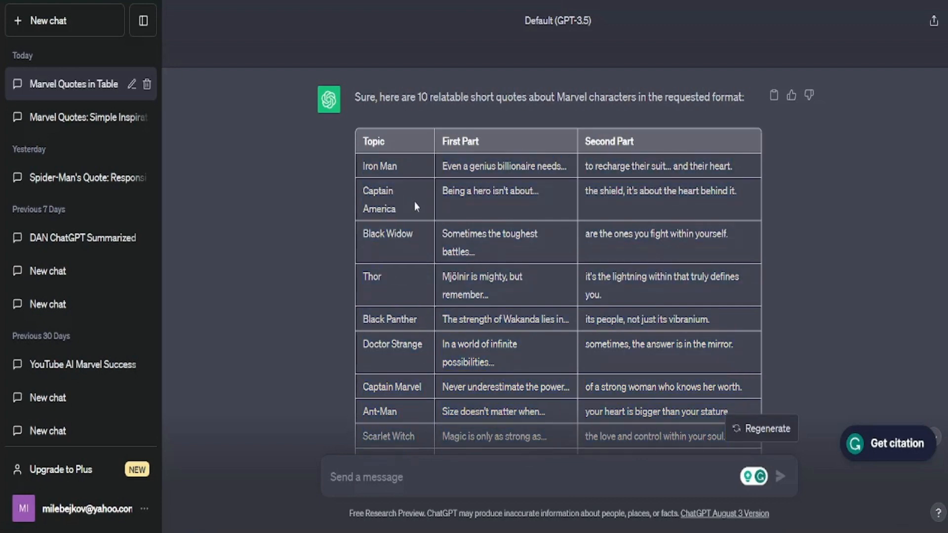
pyautogui.write('give me')
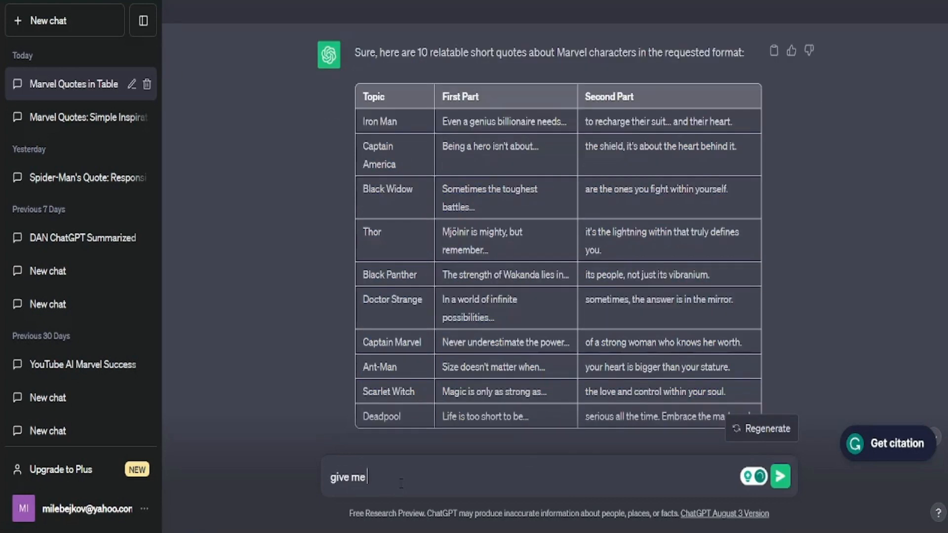
pyautogui.write('another set of 10 quotes without repeats')
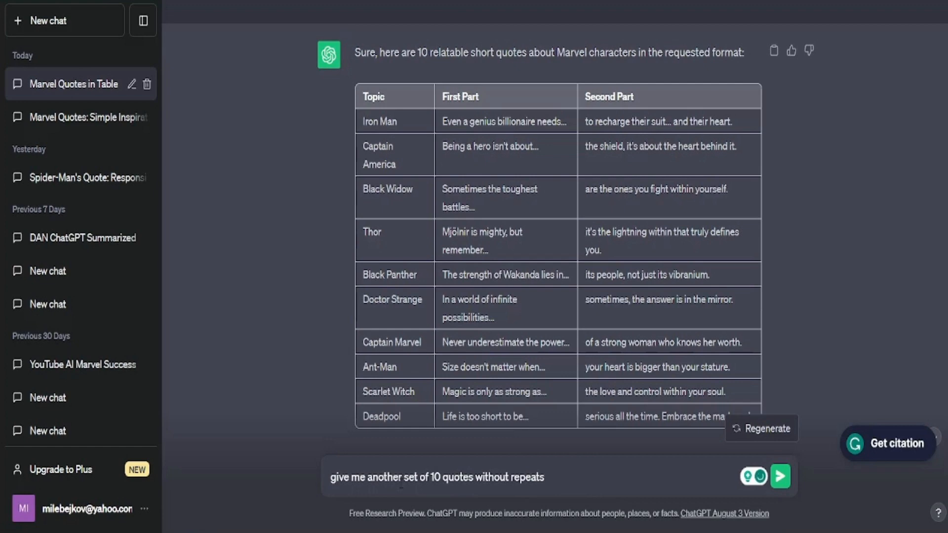
pyautogui.click(780, 476)
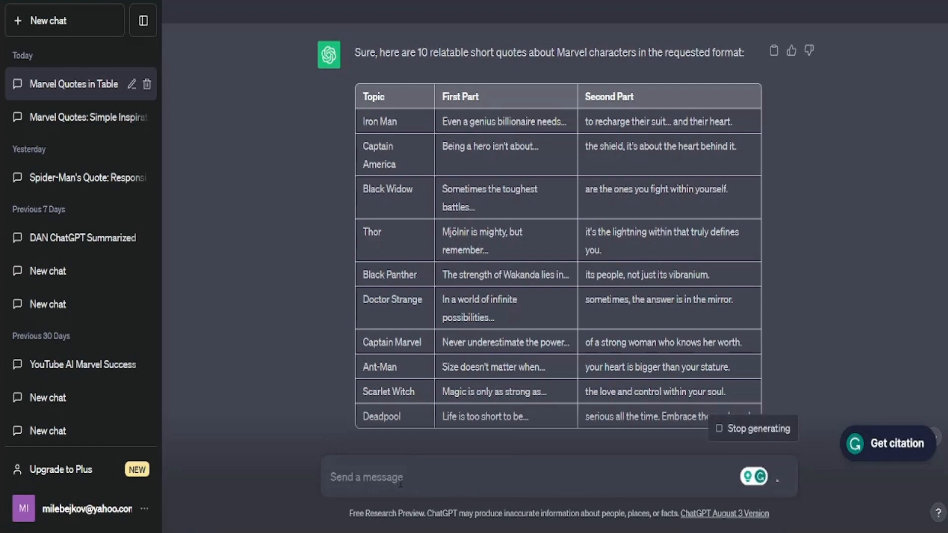
pyautogui.scroll(-3)
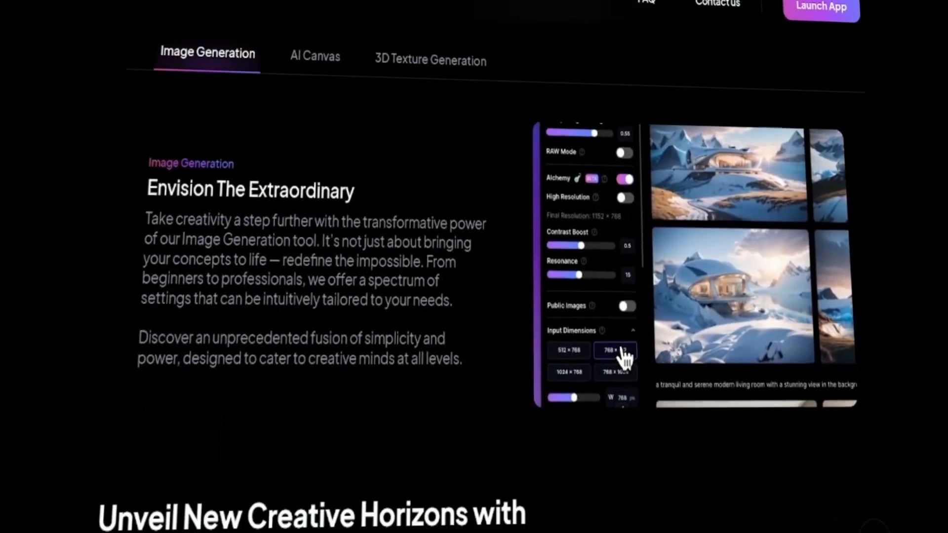
# Step: Scroll the Leonardo.Ai landing page, then launch the web app
pyautogui.scroll(-3)
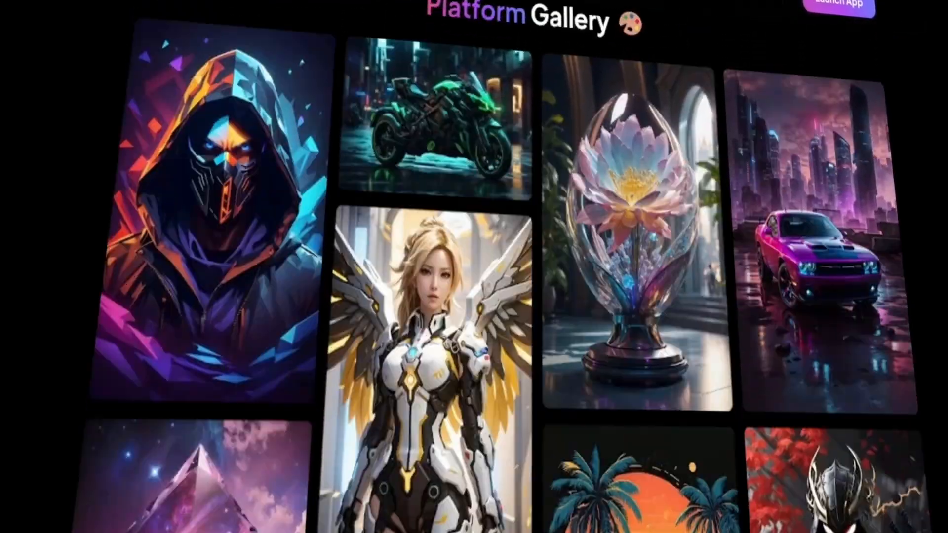
pyautogui.scroll(3)
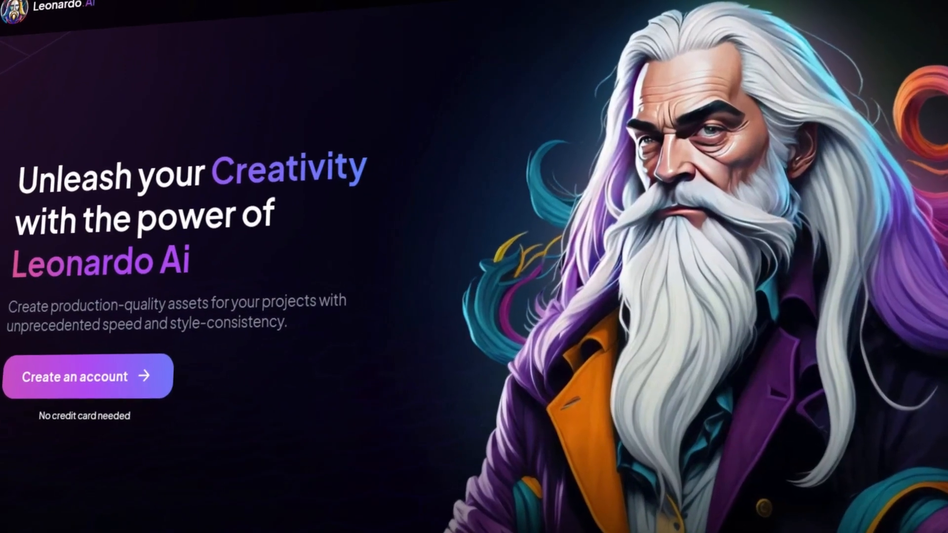
pyautogui.scroll(-3)
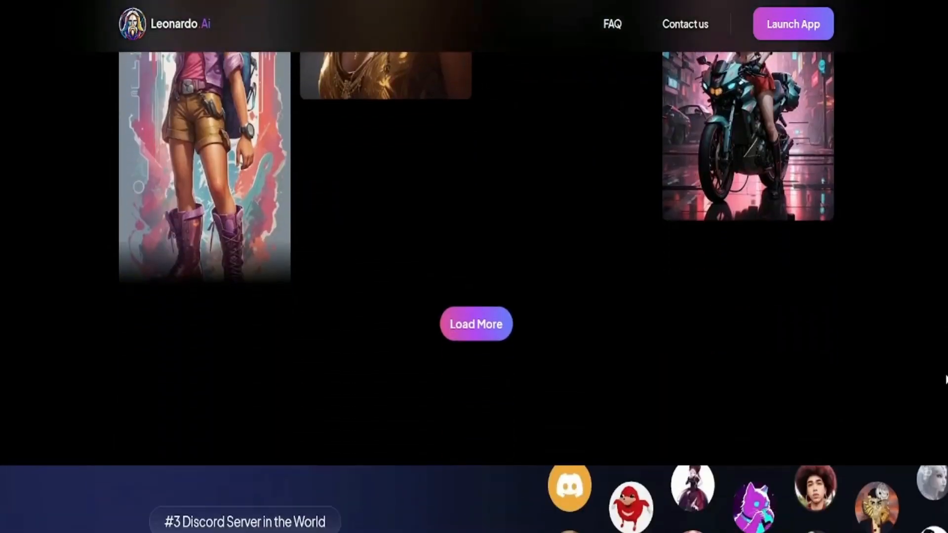
pyautogui.scroll(-3)
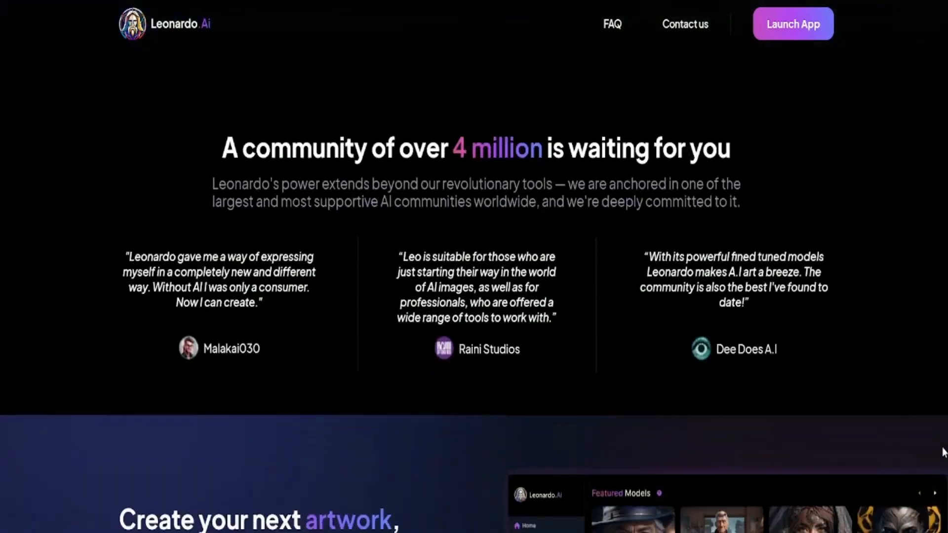
pyautogui.click(792, 24)
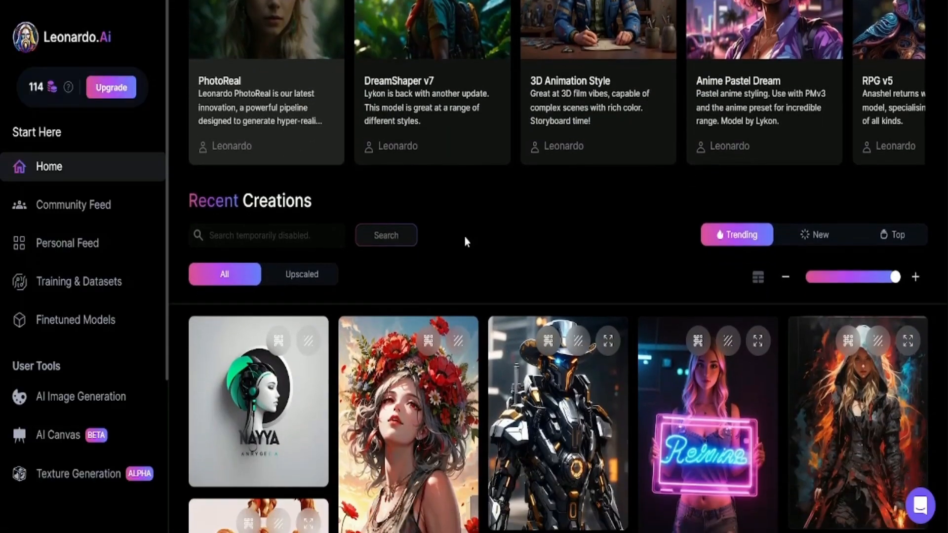
pyautogui.moveTo(81, 397)
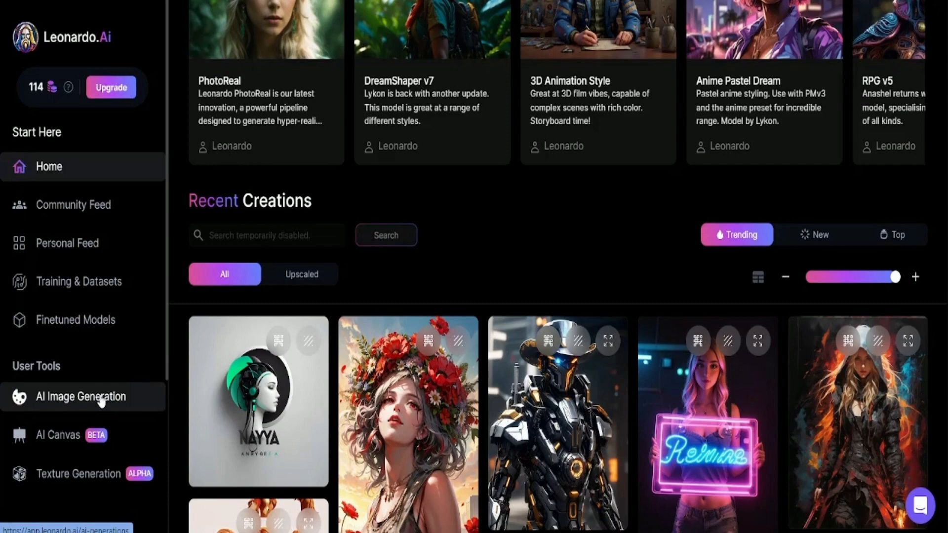
# Step: Prompt 'Captain America looking like a tiger' and download the full-body Captain America image
pyautogui.click(81, 396)
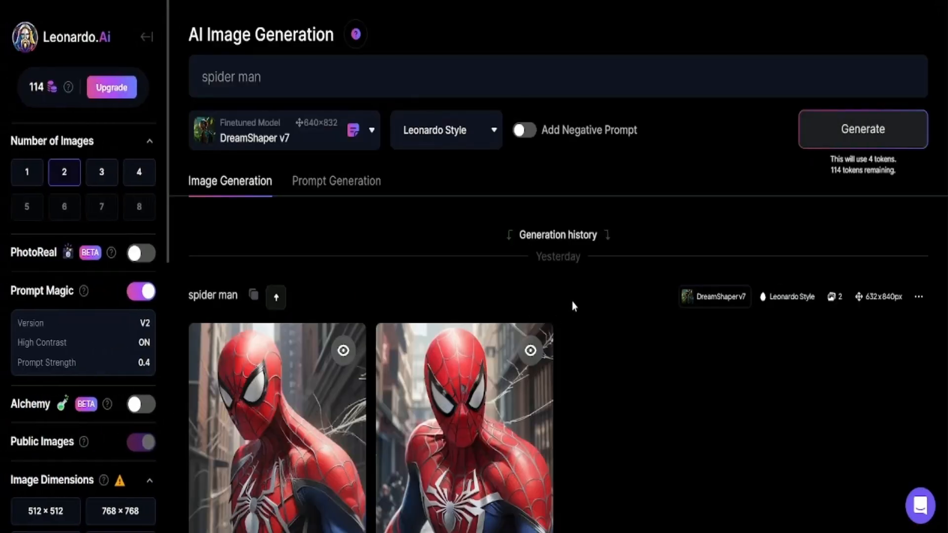
pyautogui.scroll(-3)
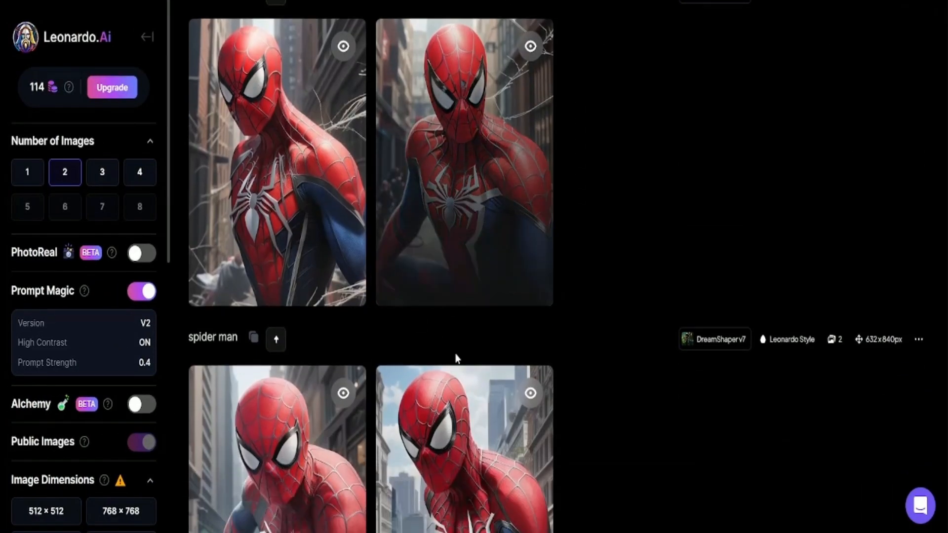
pyautogui.scroll(3)
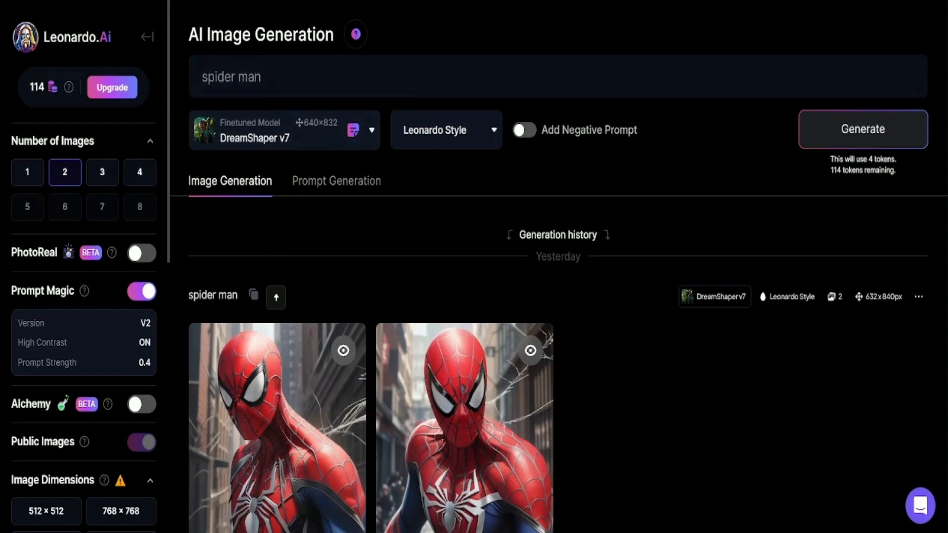
pyautogui.write('Captain America looking like a tiger')
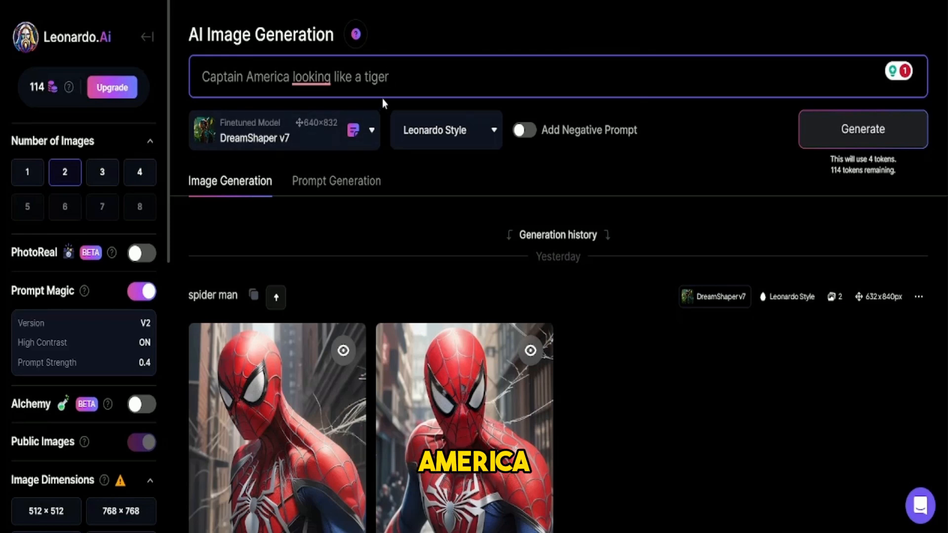
pyautogui.write('Captain America')
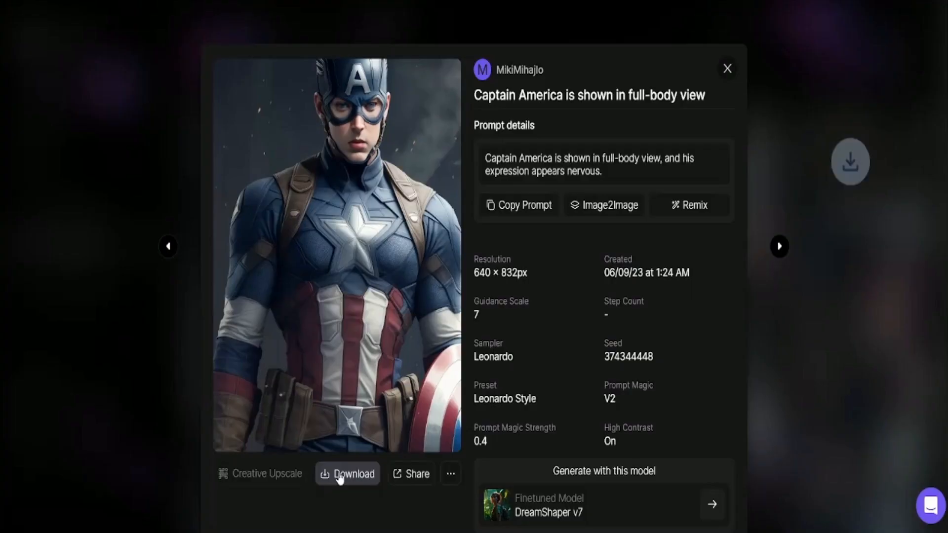
pyautogui.click(347, 474)
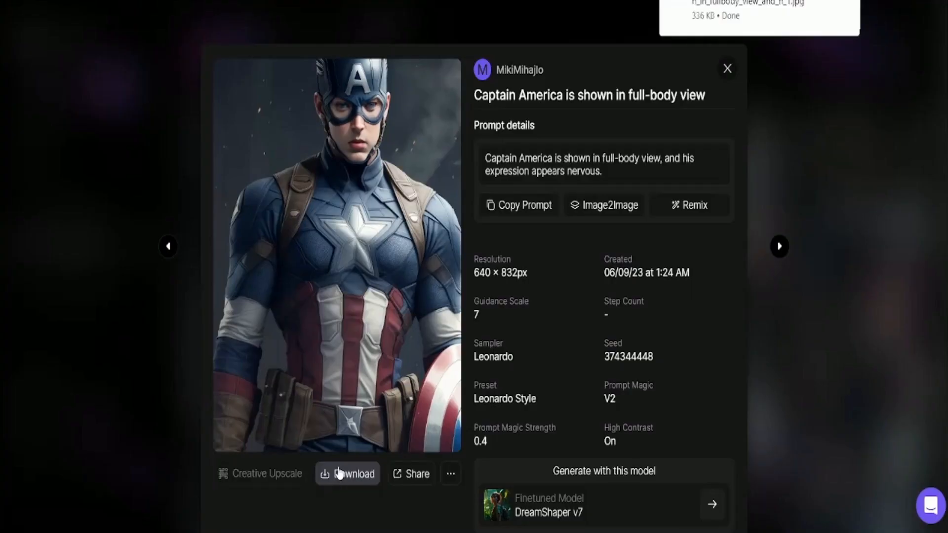
pyautogui.click(727, 68)
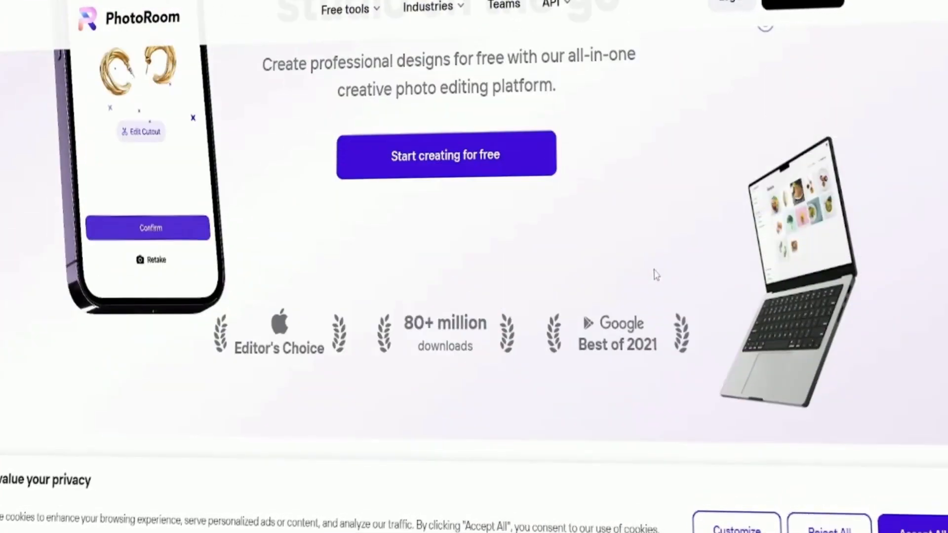
# Step: Scroll down the PhotoRoom home page
pyautogui.scroll(-3)
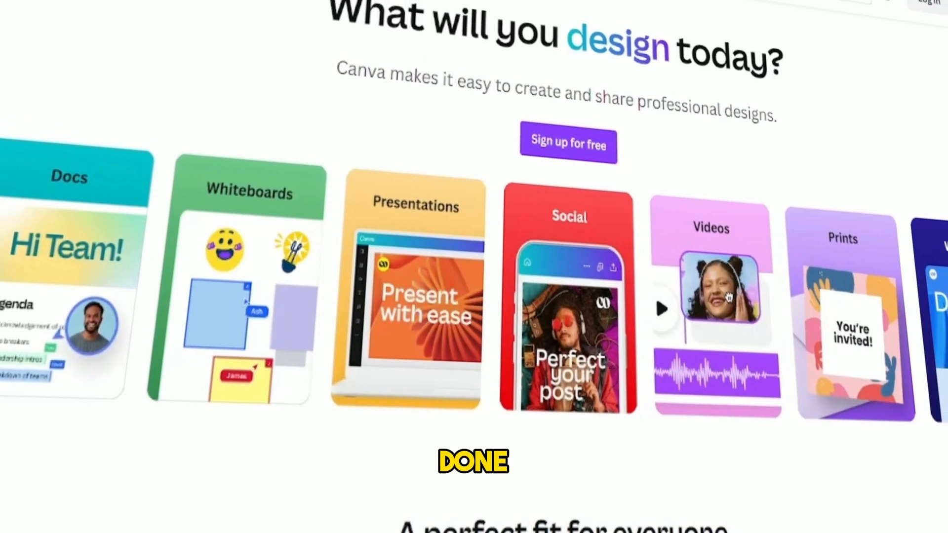
# Step: Search Canva for 'youtube shor' and start a blank YouTube Shorts design
pyautogui.scroll(-3)
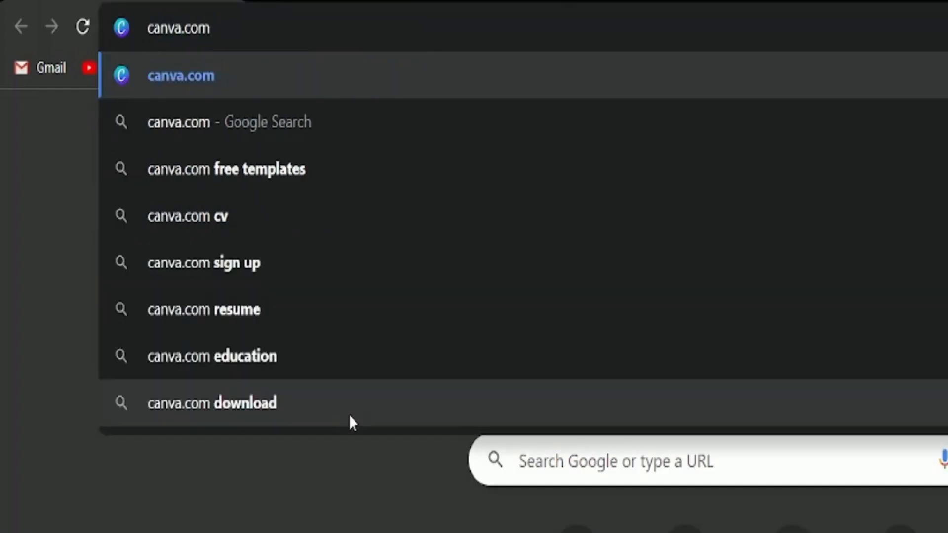
pyautogui.click(180, 75)
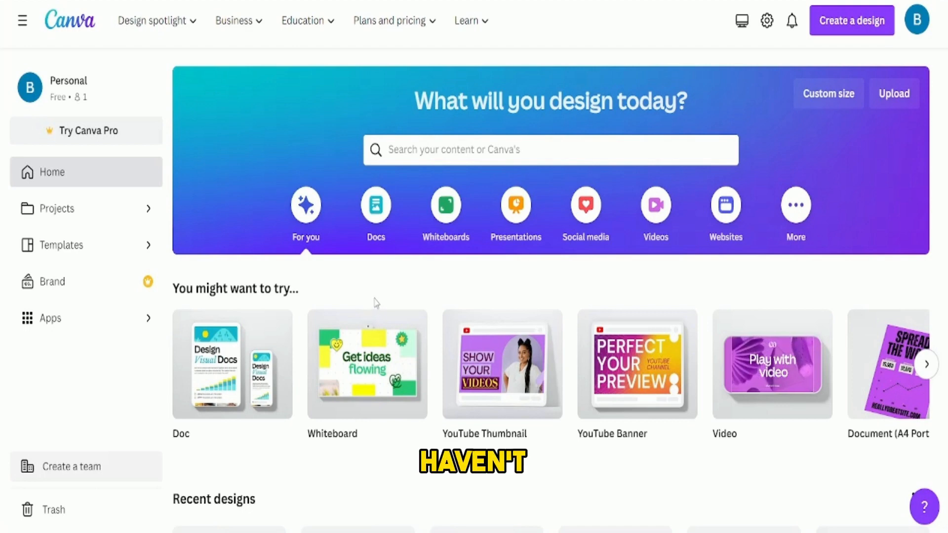
pyautogui.moveTo(432, 298)
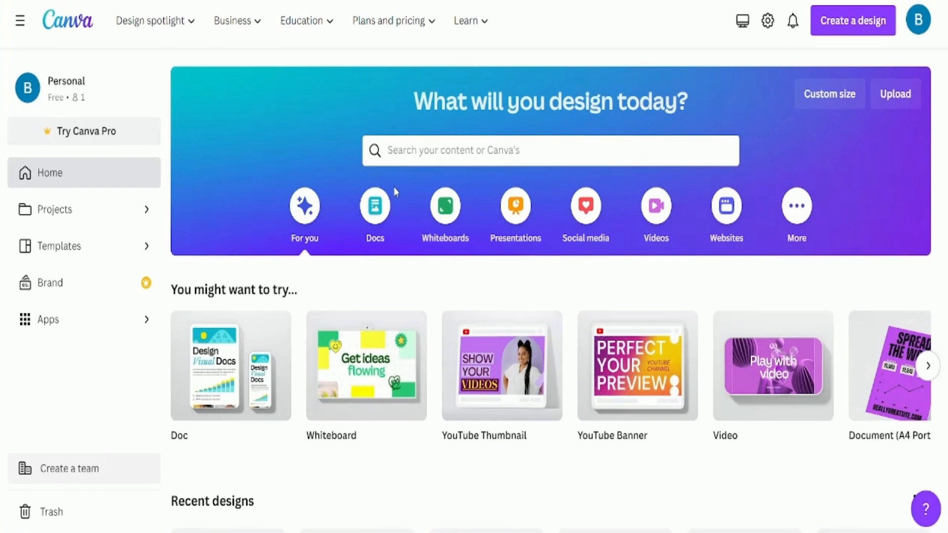
pyautogui.click(549, 150)
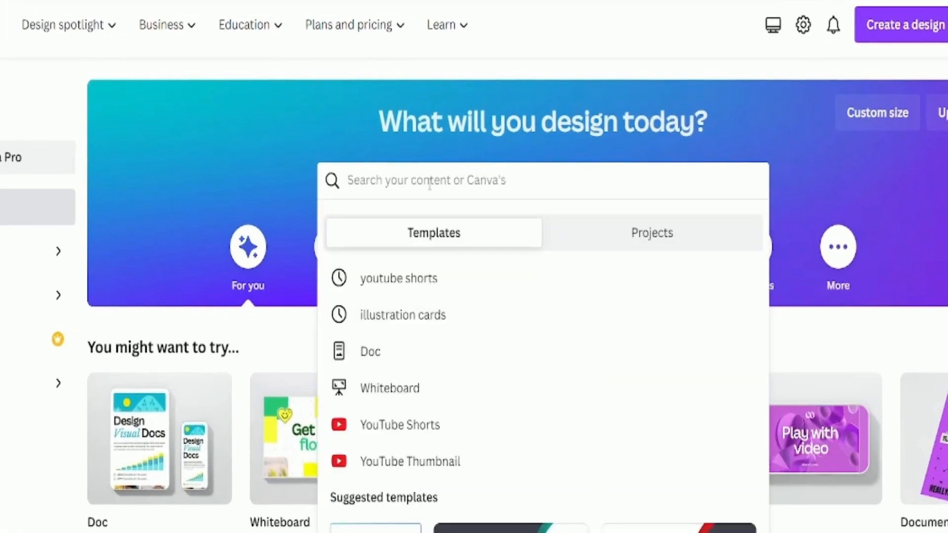
pyautogui.write('youtube')
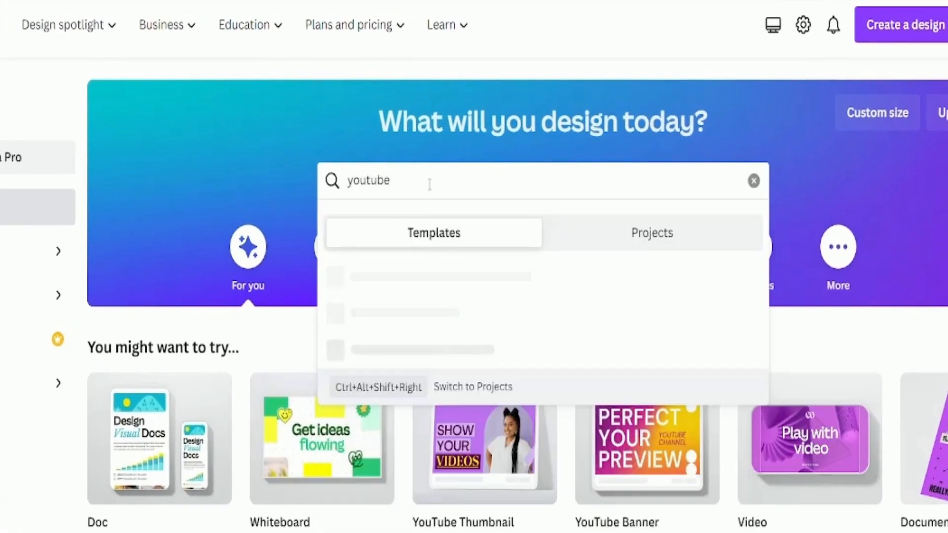
pyautogui.write('shor')
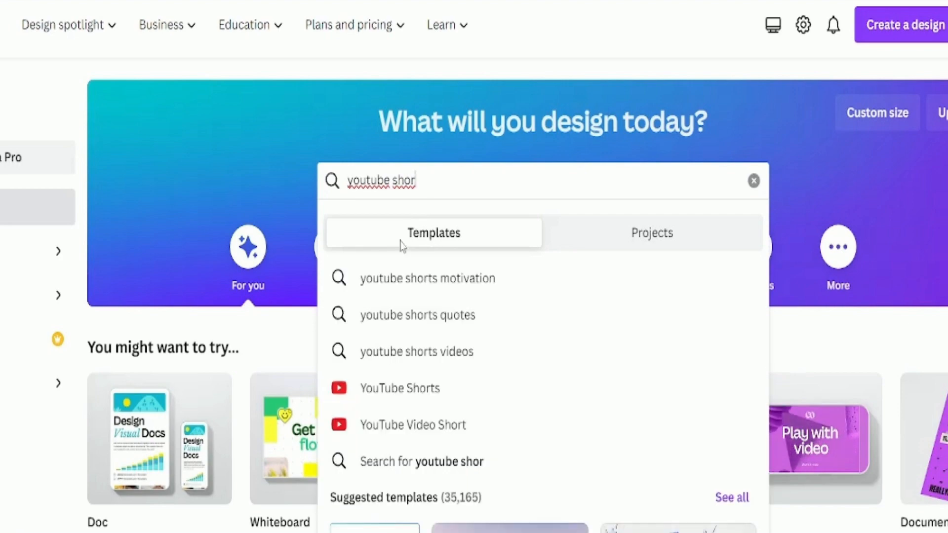
pyautogui.click(400, 387)
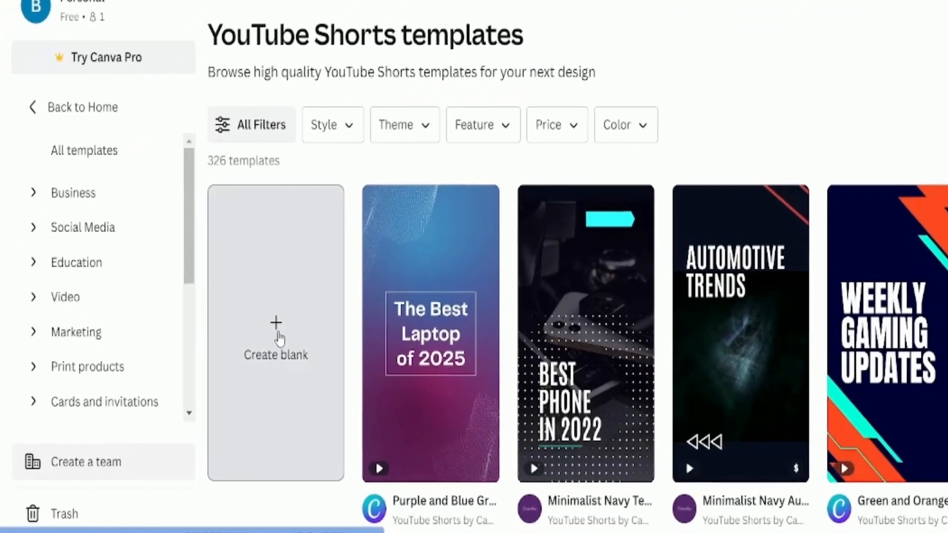
pyautogui.click(275, 333)
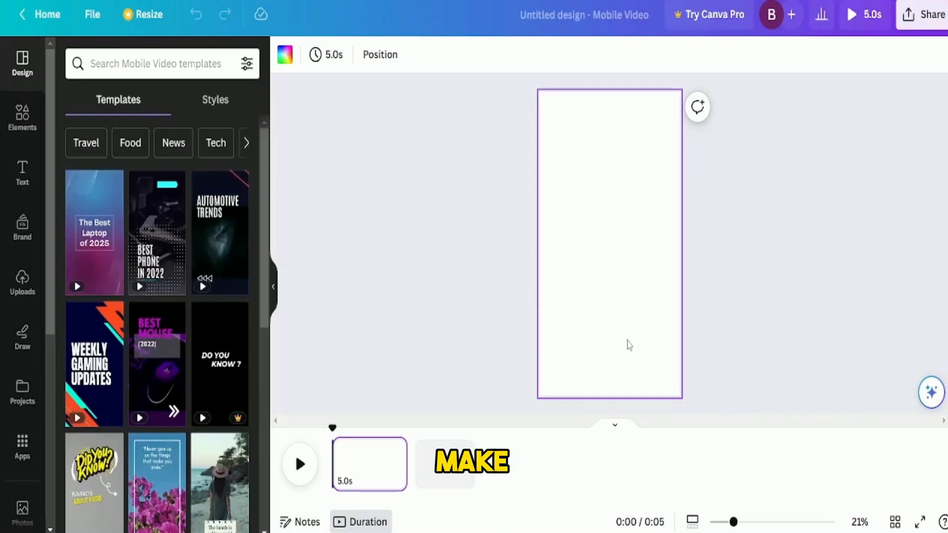
pyautogui.moveTo(328, 54)
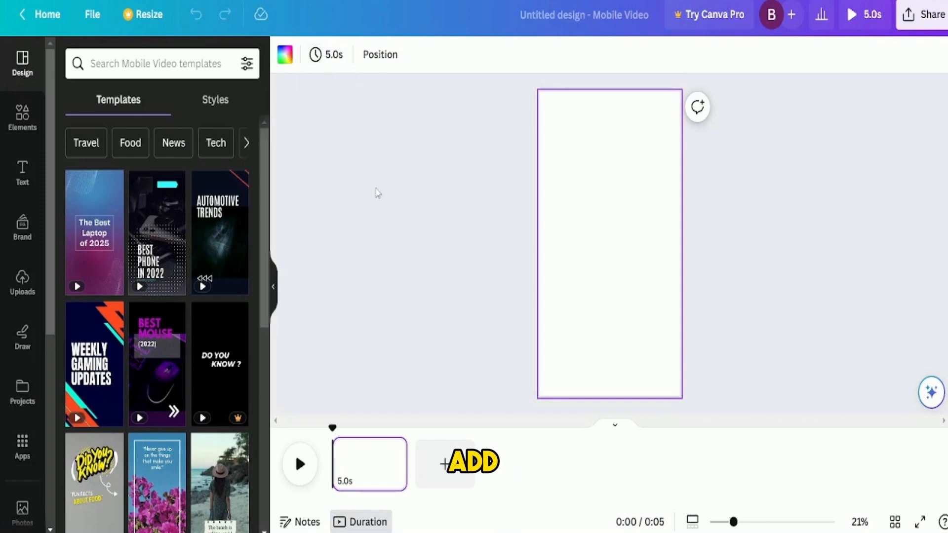
pyautogui.moveTo(219, 233)
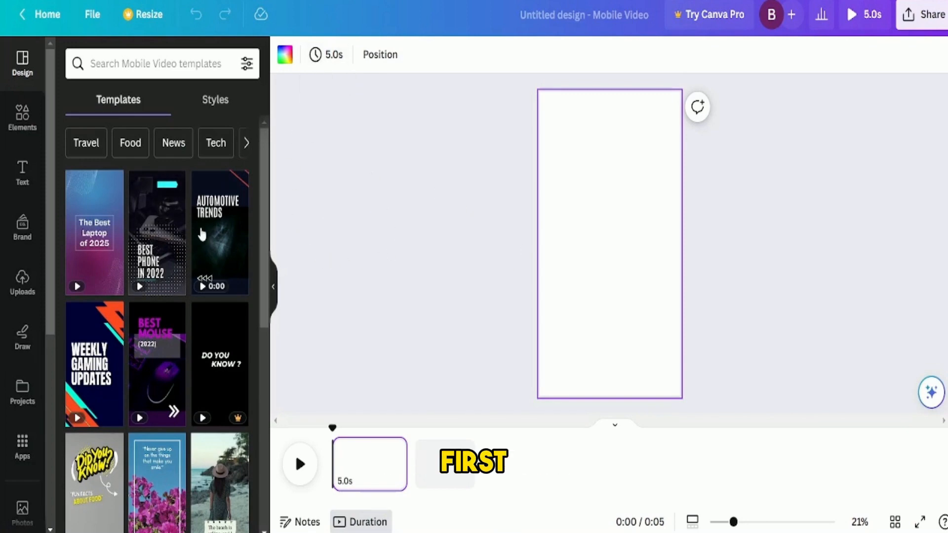
# Step: Scroll the Templates panel and the uploaded superhero images beside the empty page
pyautogui.scroll(-3)
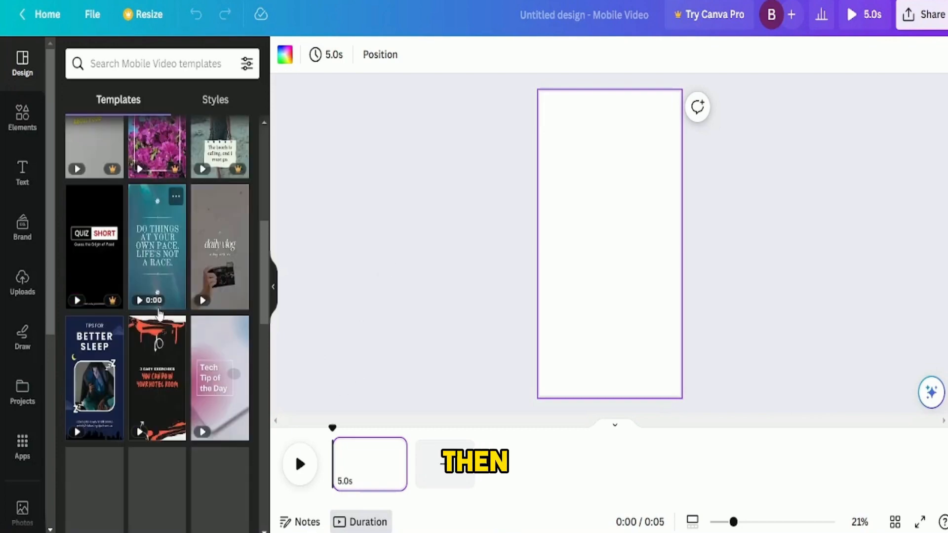
pyautogui.scroll(3)
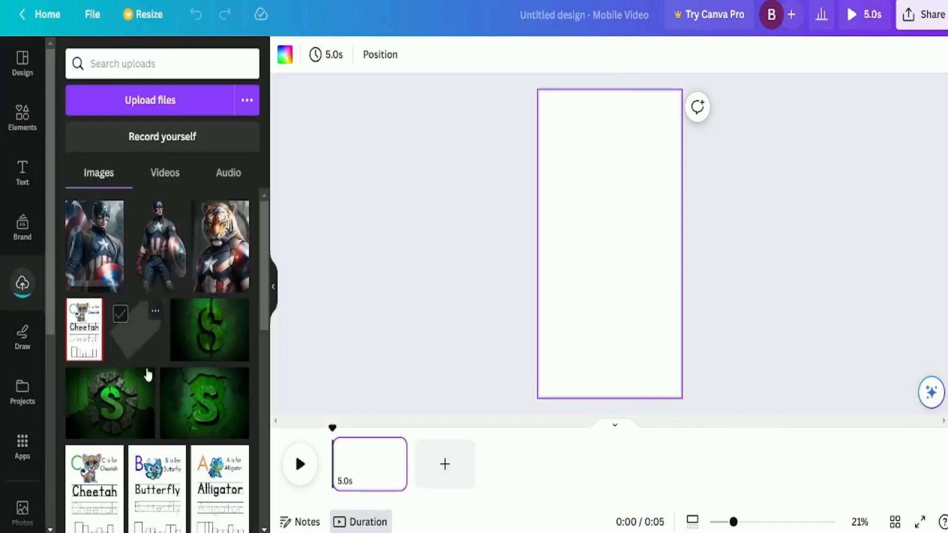
pyautogui.scroll(3)
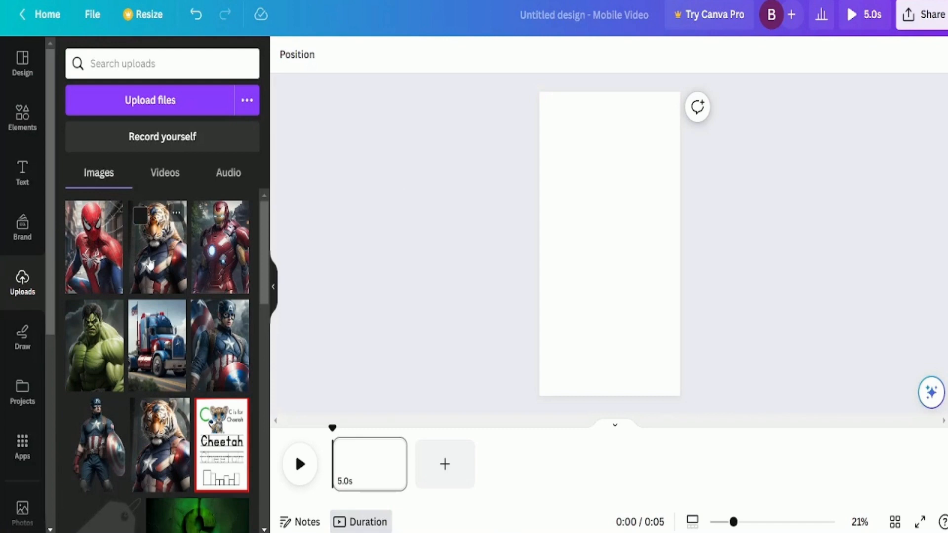
# Step: Add the tiger Captain America image to the page and stretch its duration to 6.0s
pyautogui.click(156, 247)
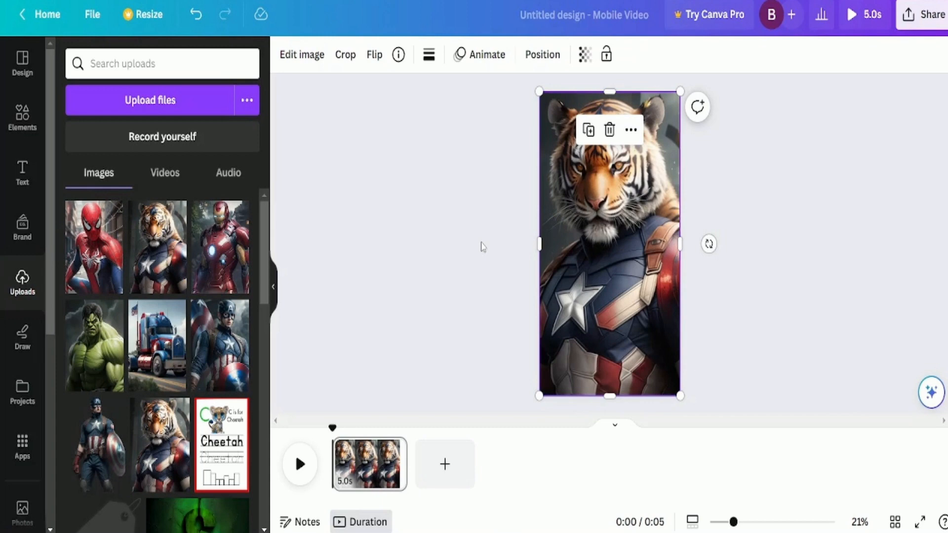
pyautogui.moveTo(608, 265)
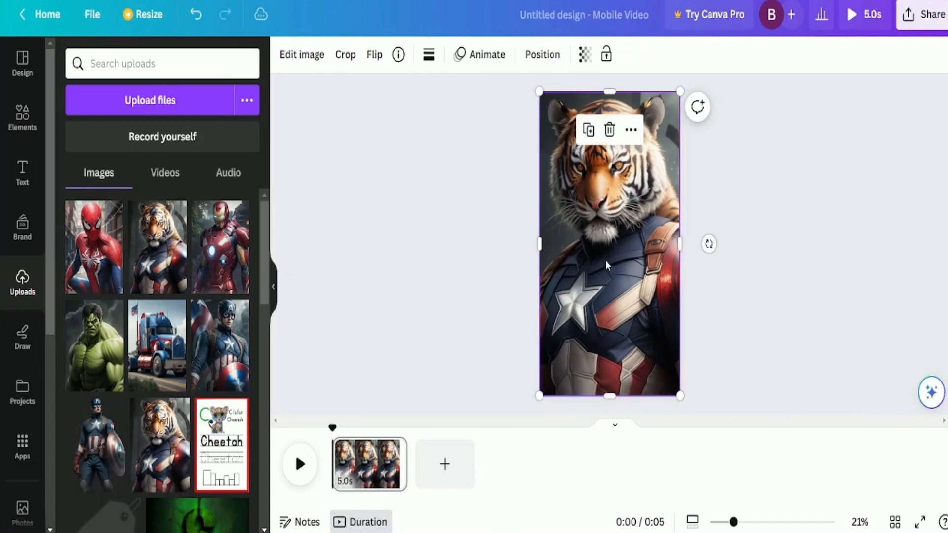
pyautogui.moveTo(564, 326)
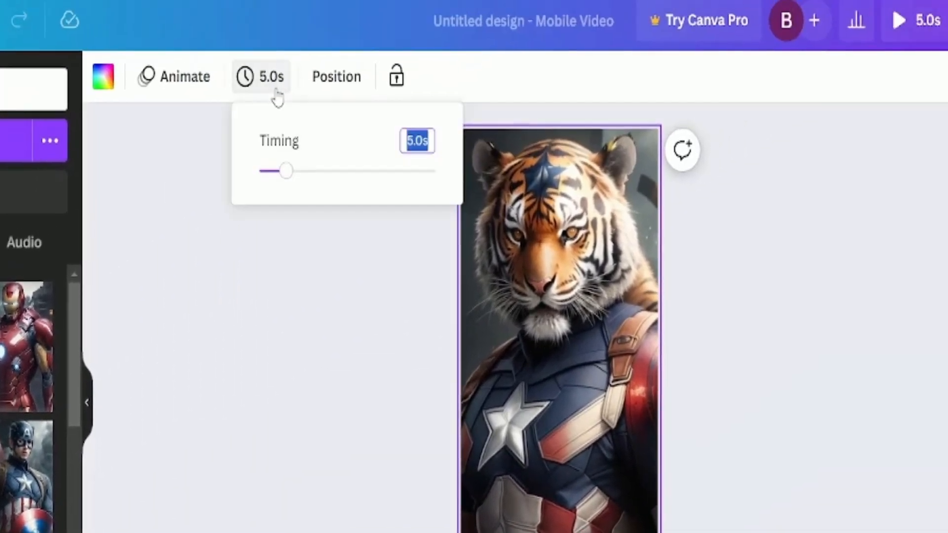
pyautogui.moveTo(285, 170); pyautogui.dragTo(292, 170)
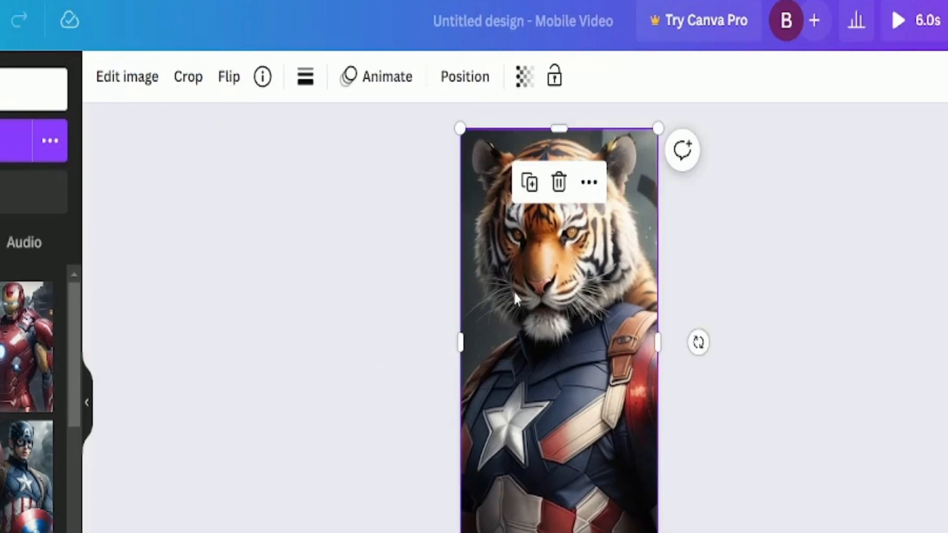
# Step: Apply the Photo Zoom movement animation to the tiger background image
pyautogui.click(378, 76)
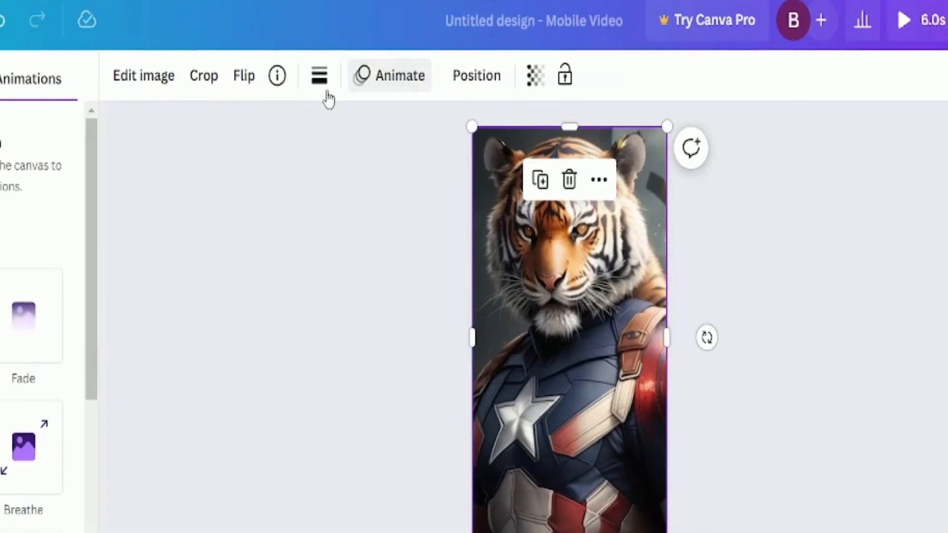
pyautogui.click(389, 76)
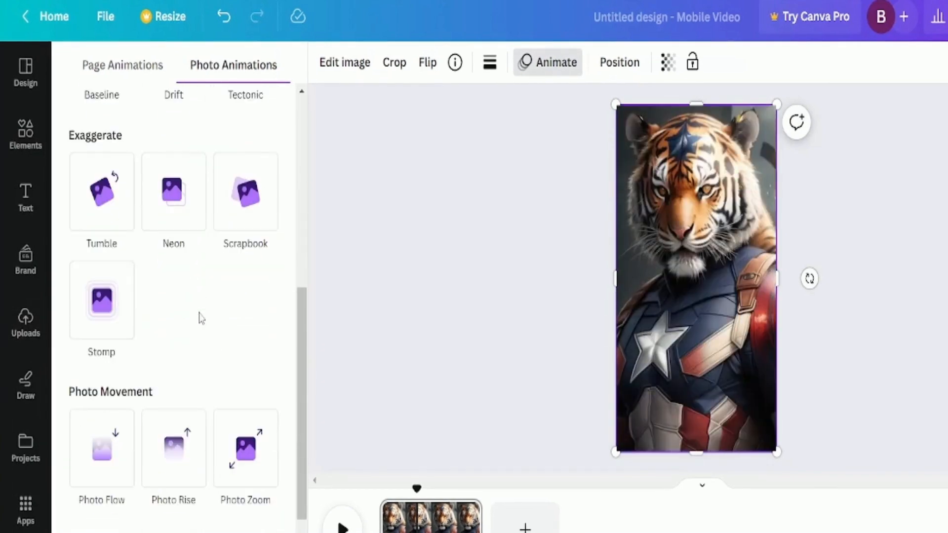
pyautogui.click(245, 449)
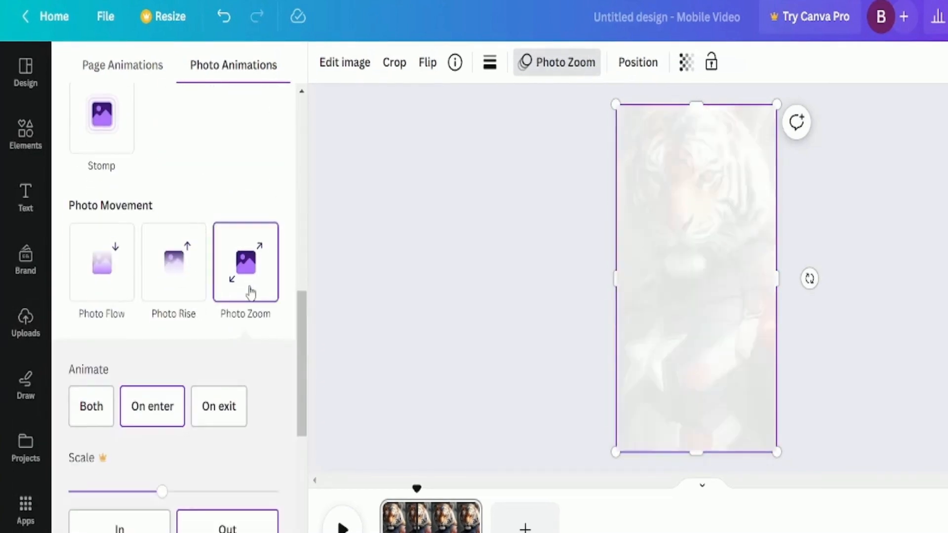
pyautogui.click(25, 324)
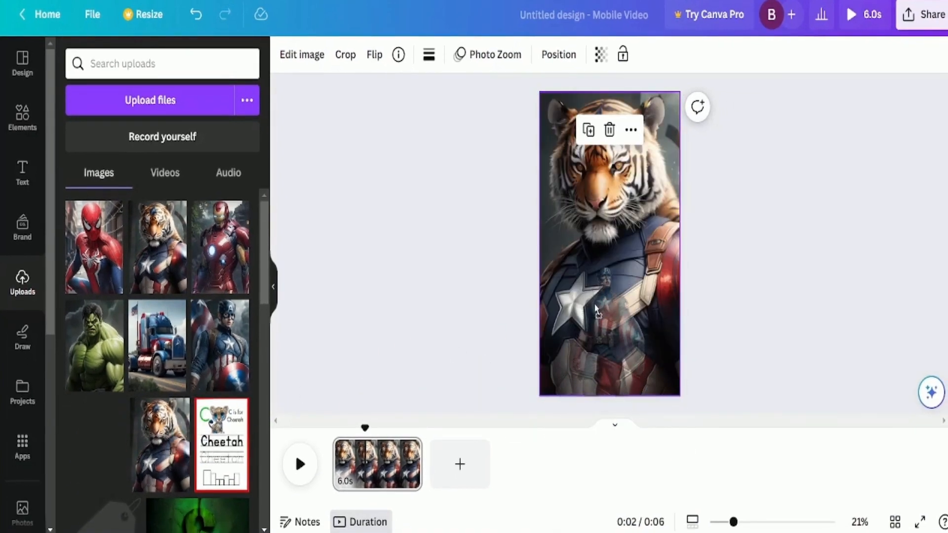
# Step: Give the full-body Captain America cutout a Tumble animation, then deselect it
pyautogui.rightClick(609, 296)
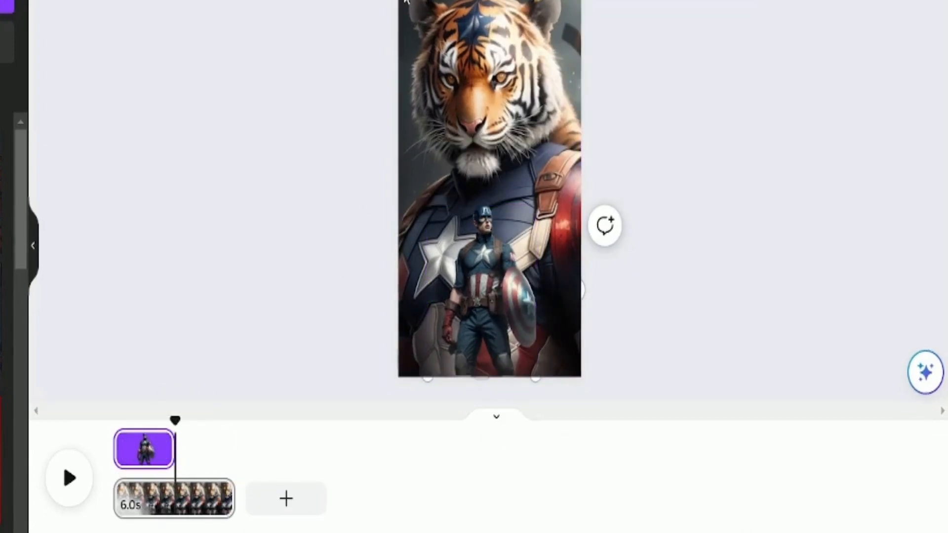
pyautogui.click(488, 54)
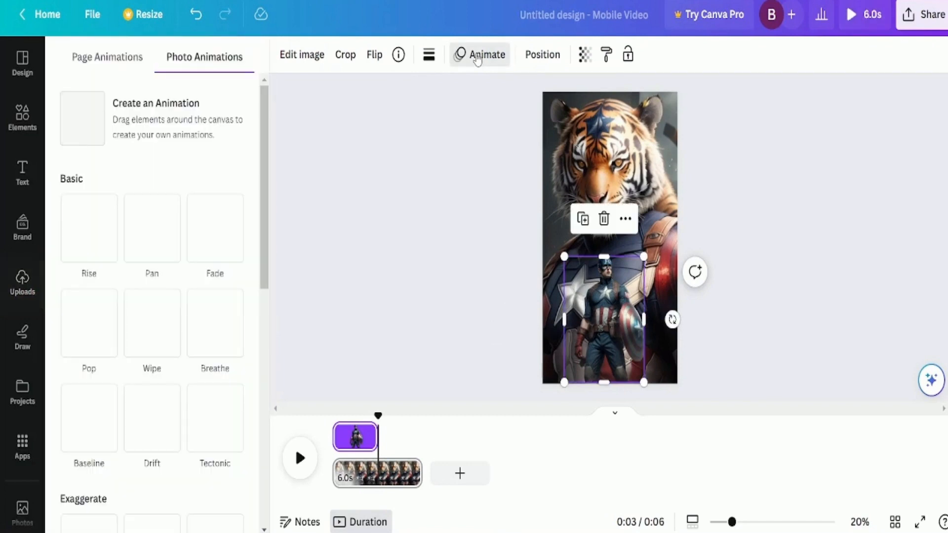
pyautogui.scroll(-3)
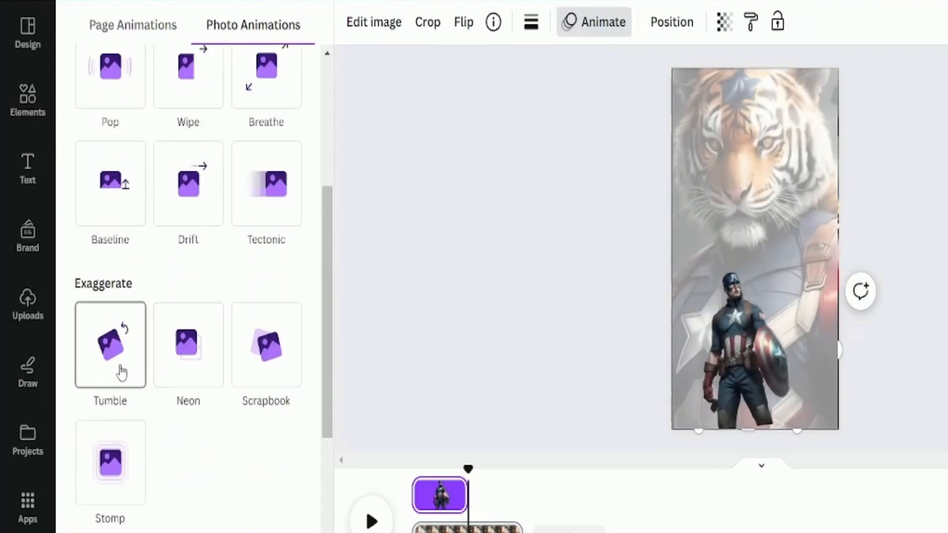
pyautogui.click(110, 345)
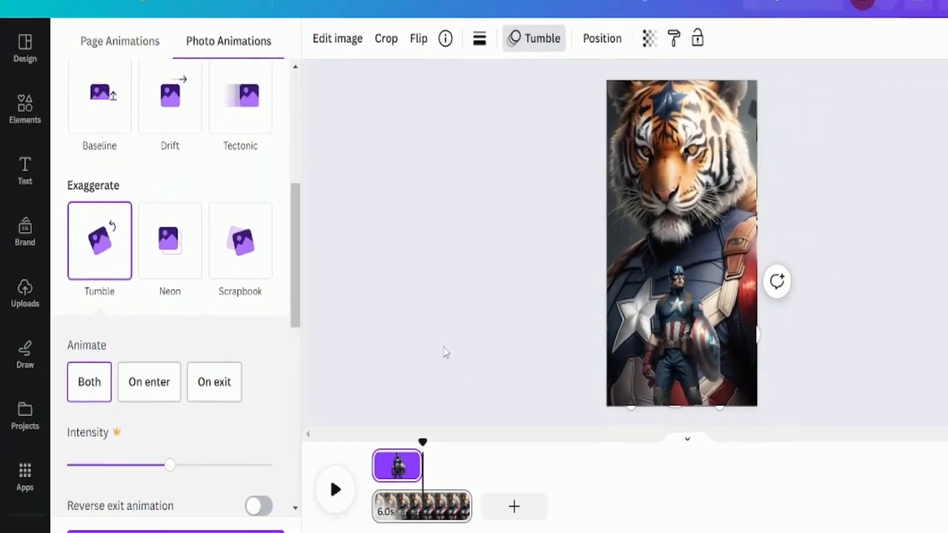
pyautogui.click(24, 293)
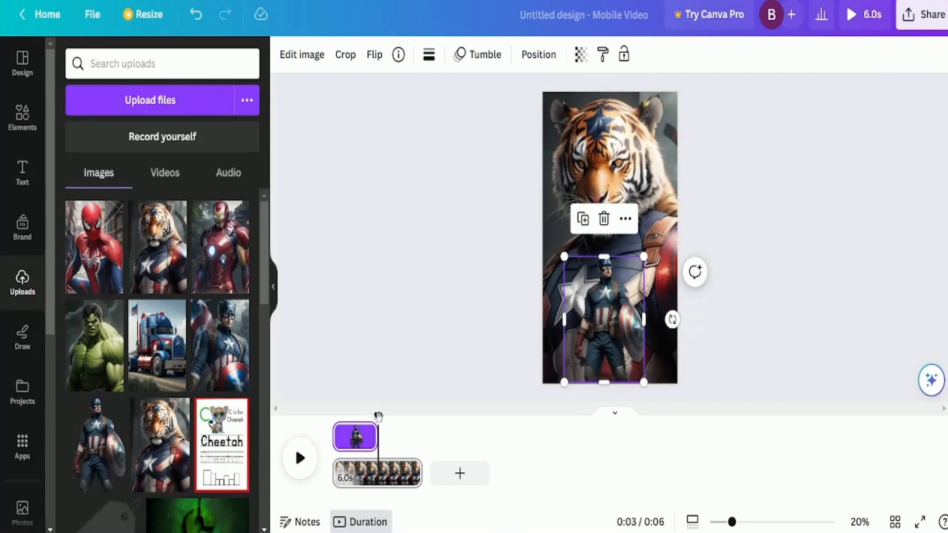
pyautogui.click(300, 458)
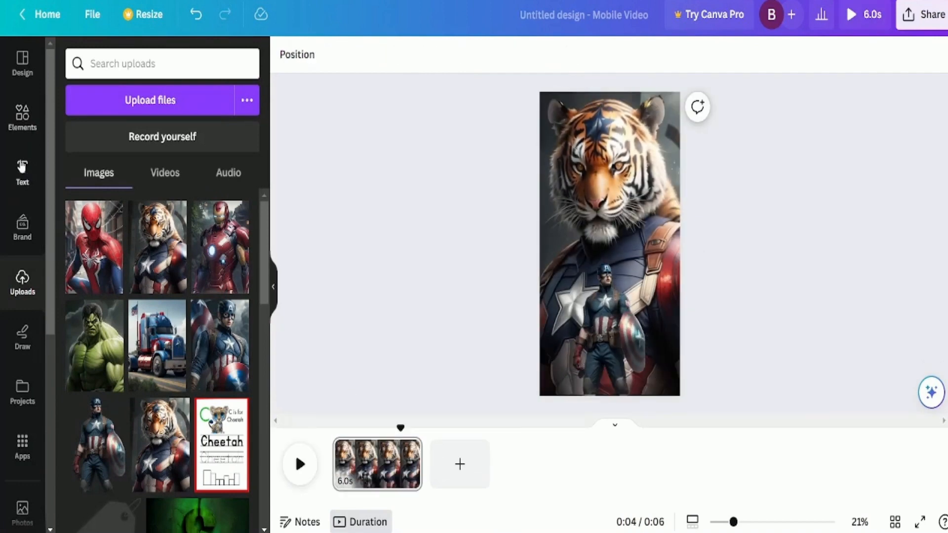
# Step: Add a white TOPIC heading to the tiger image
pyautogui.click(22, 174)
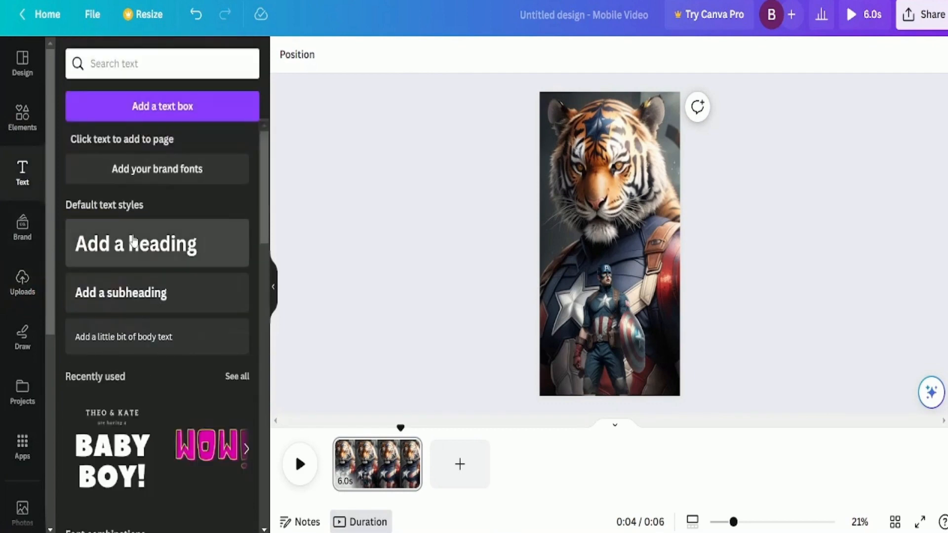
pyautogui.click(135, 243)
pyautogui.write('TOP')
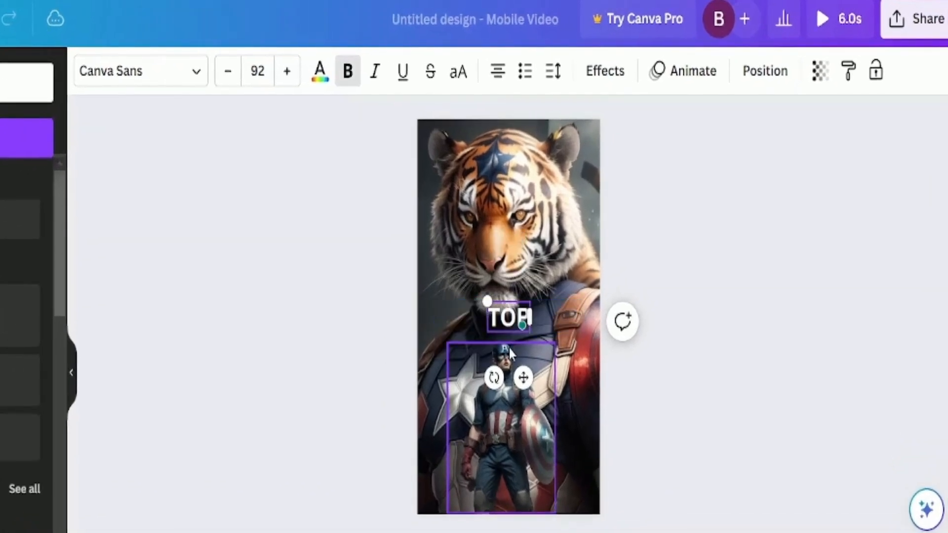
pyautogui.write('IC')
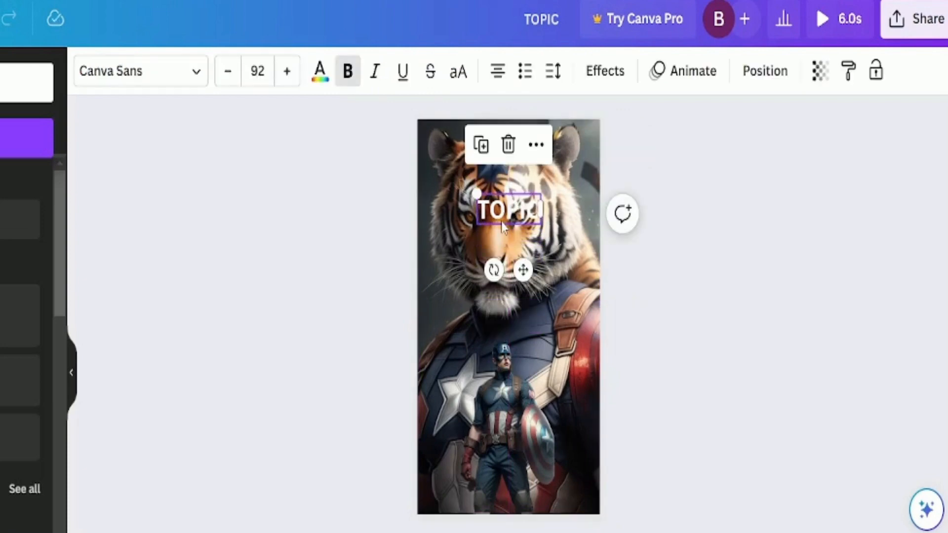
pyautogui.doubleClick(509, 210)
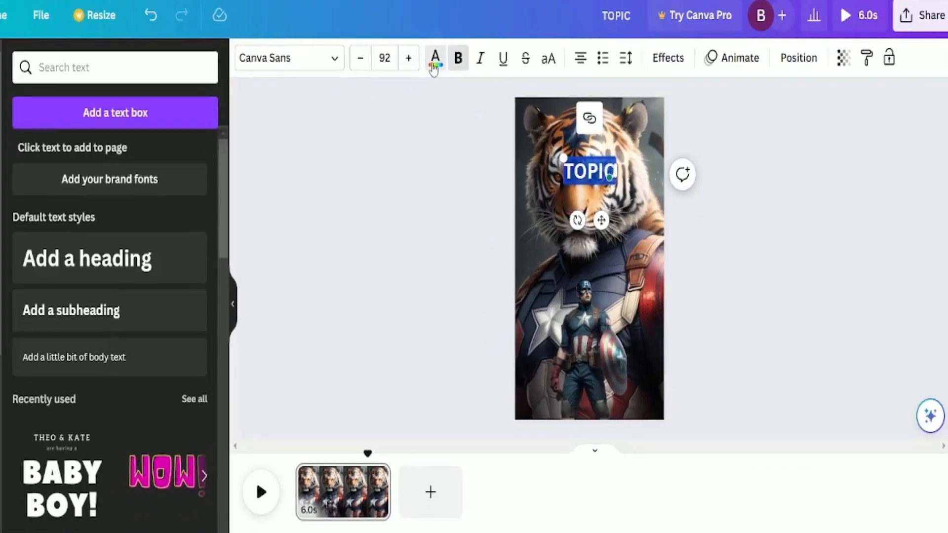
pyautogui.click(434, 57)
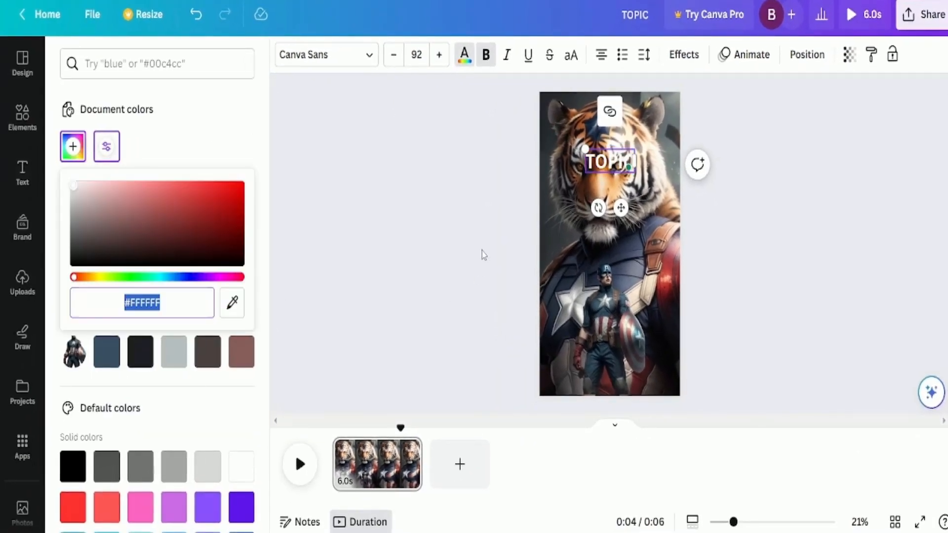
pyautogui.click(22, 173)
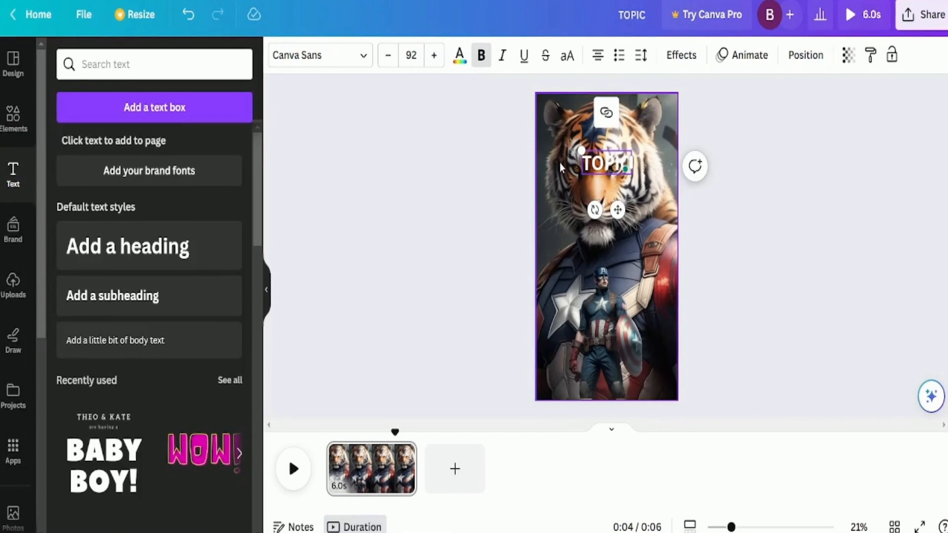
# Step: Give the TOPIC heading a black Background effect and the Lovelo font
pyautogui.click(681, 55)
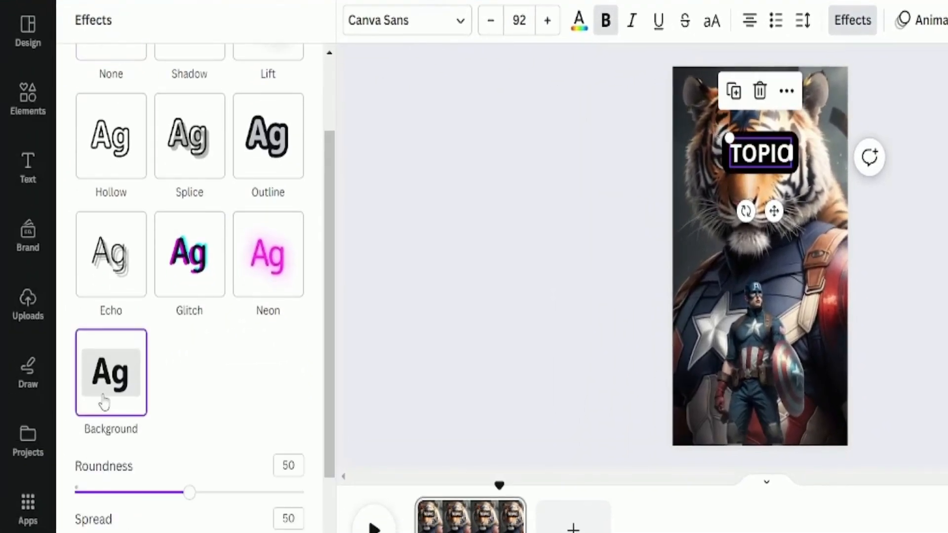
pyautogui.scroll(-3)
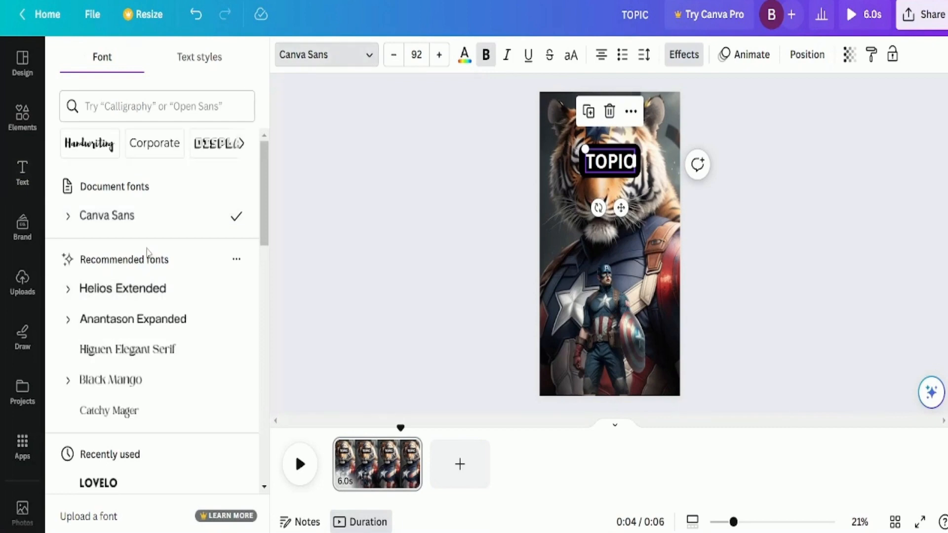
pyautogui.click(97, 331)
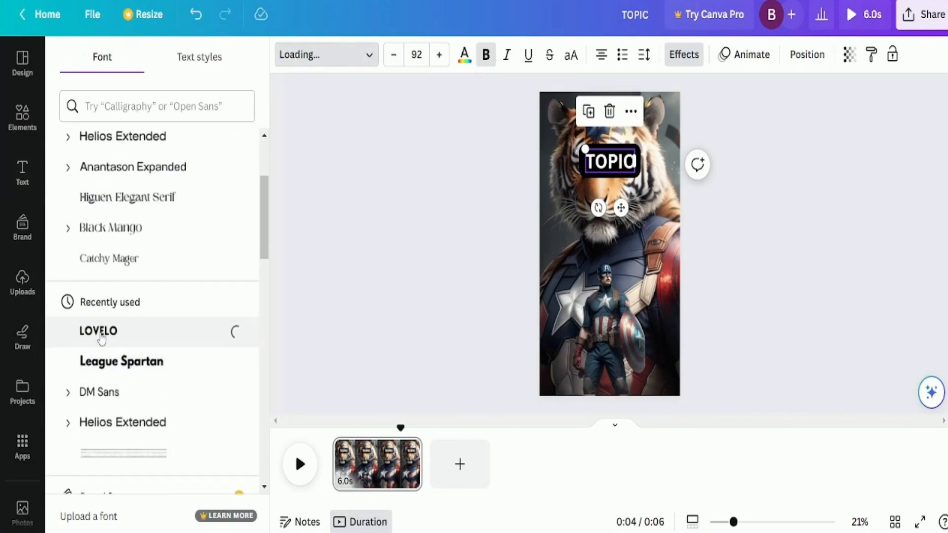
pyautogui.click(97, 331)
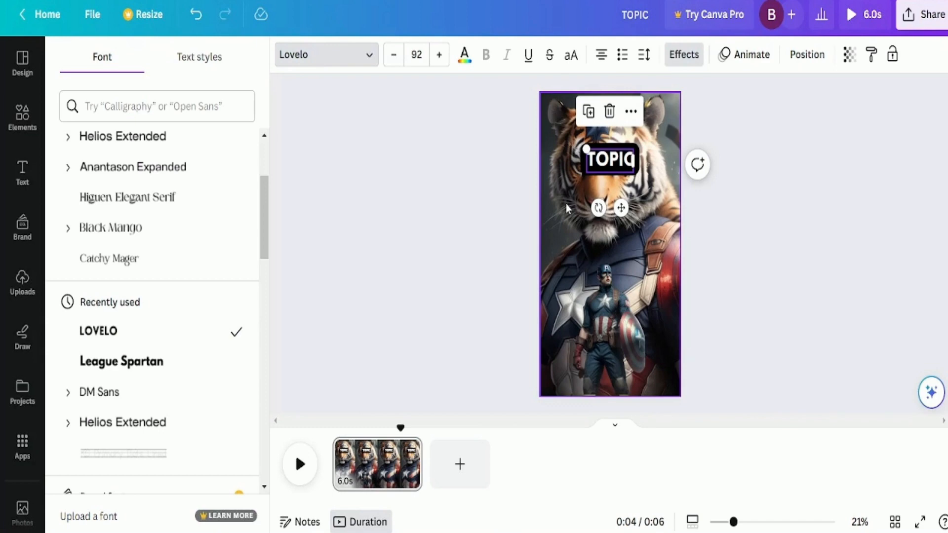
pyautogui.click(22, 173)
pyautogui.write('FIRST PART')
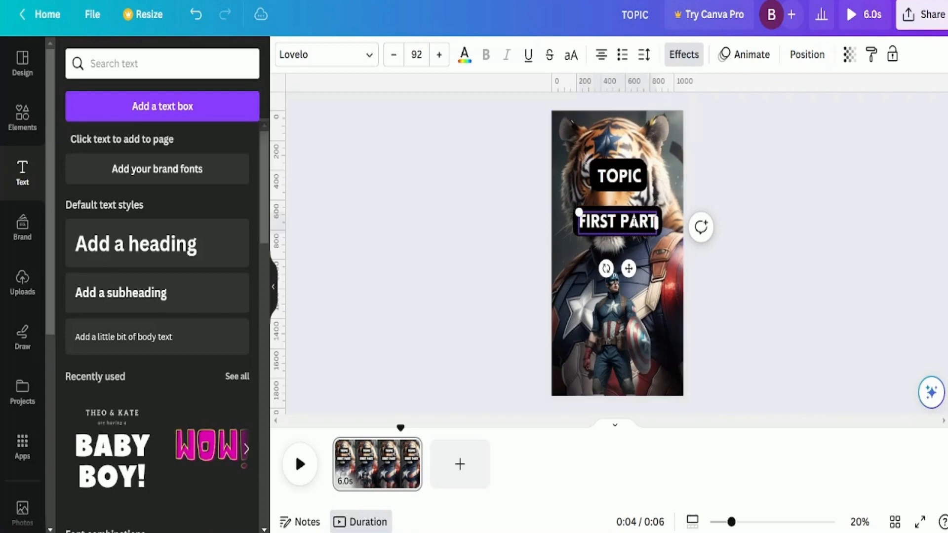
# Step: Remove the background effect from FIRST PART and add a SECOND PART line below
pyautogui.click(682, 54)
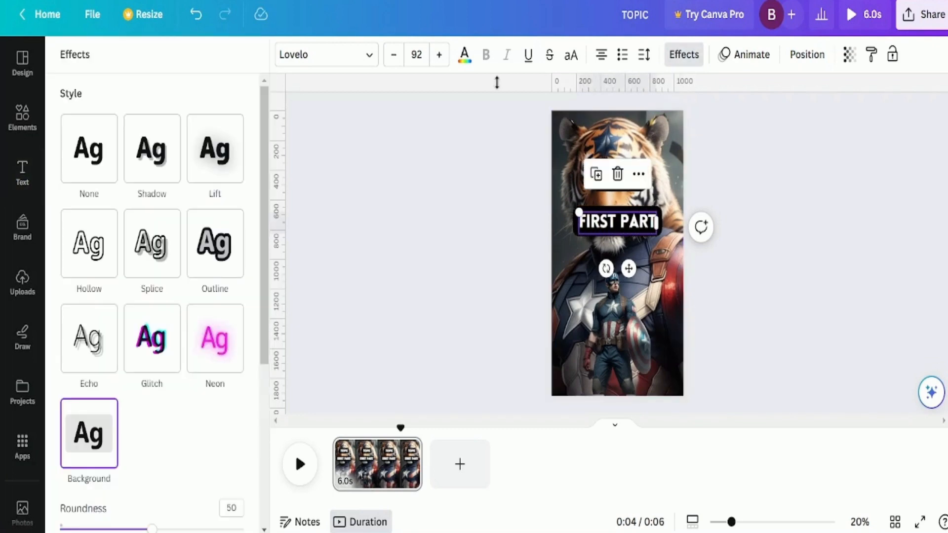
pyautogui.click(89, 148)
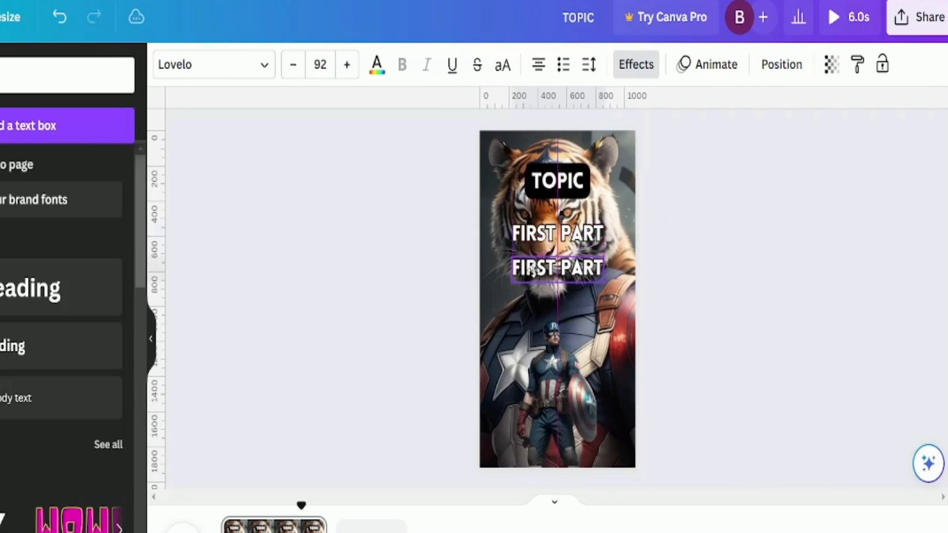
pyautogui.click(556, 268)
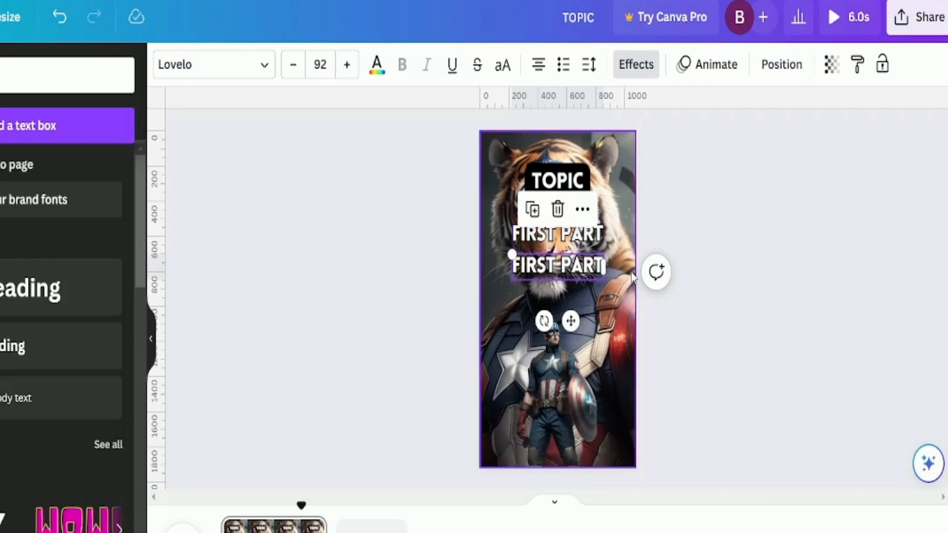
pyautogui.moveTo(496, 294)
pyautogui.write('SECO')
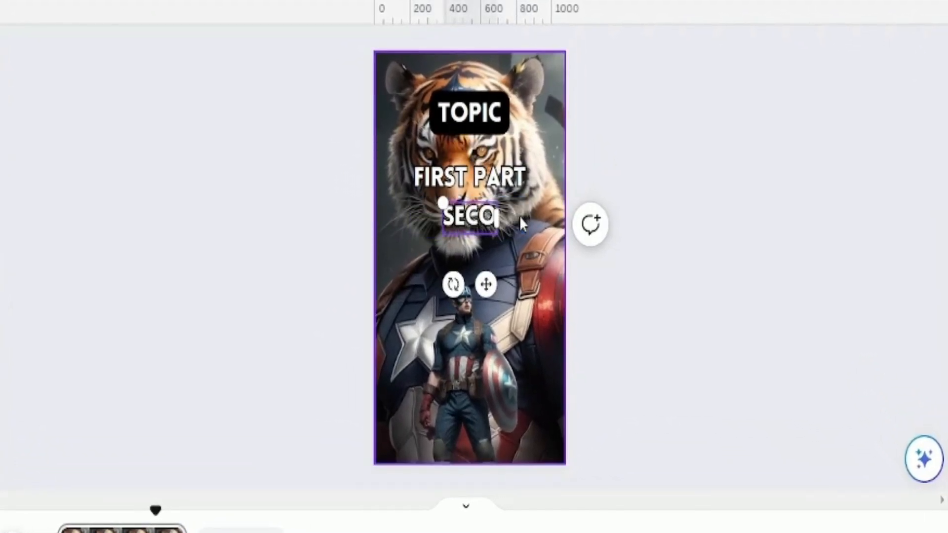
pyautogui.write('ND PART')
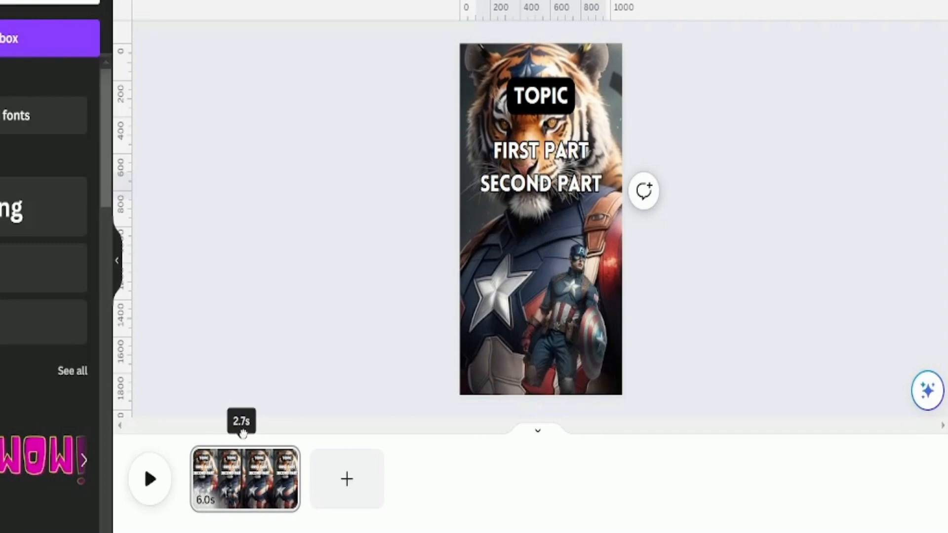
# Step: Shift the SECOND PART layer to start near 2.5 seconds and preview the timing
pyautogui.click(537, 149)
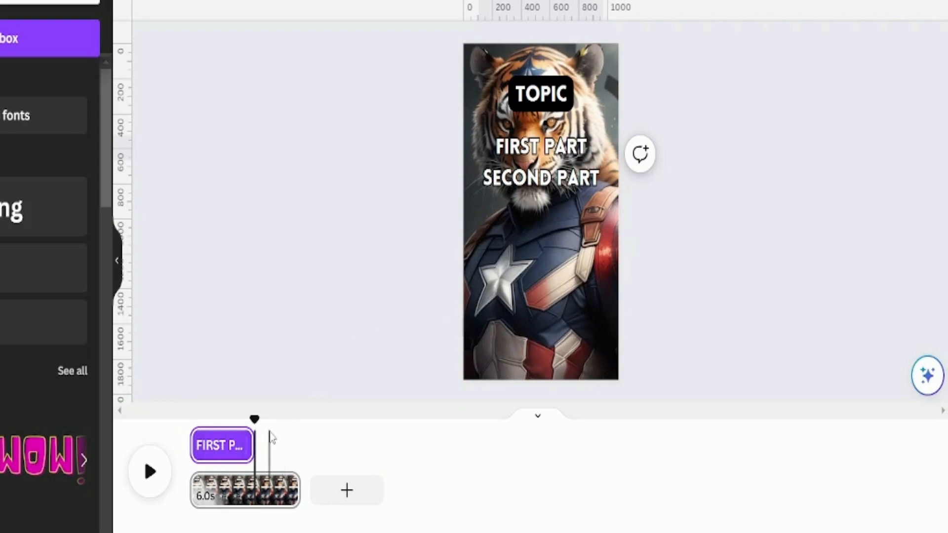
pyautogui.click(540, 178)
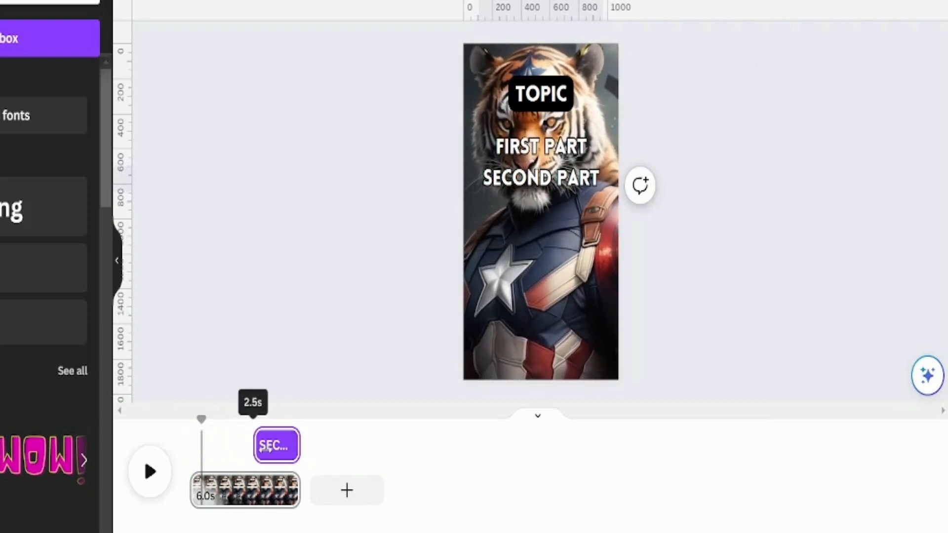
pyautogui.click(540, 161)
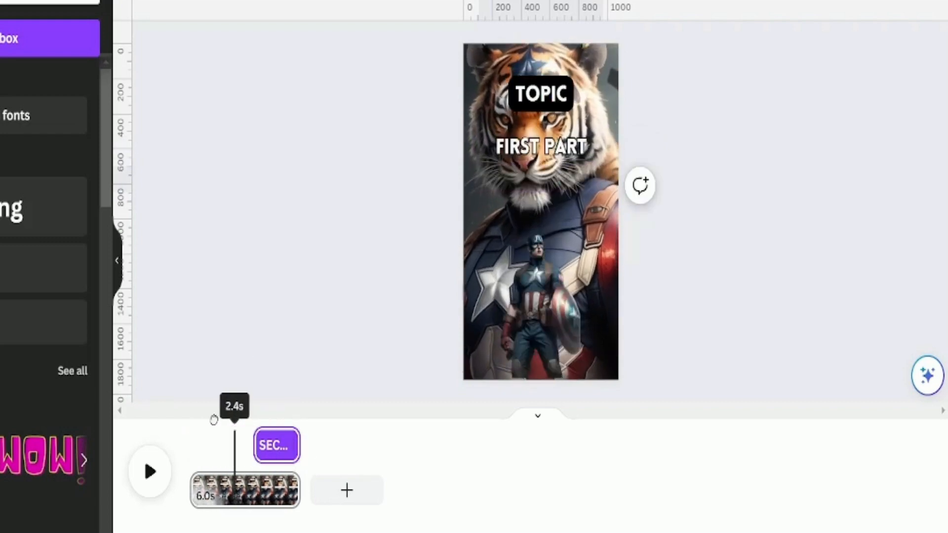
pyautogui.click(149, 471)
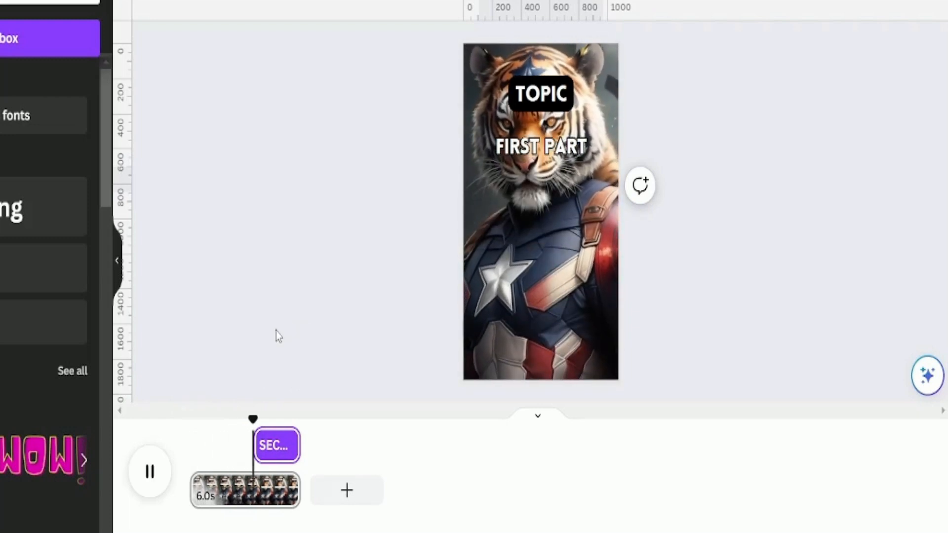
pyautogui.click(149, 471)
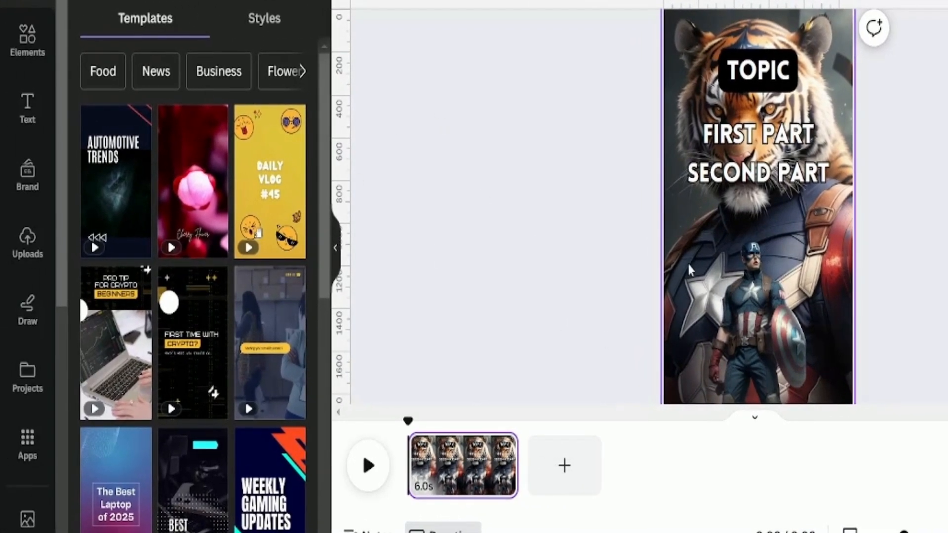
pyautogui.moveTo(27, 438)
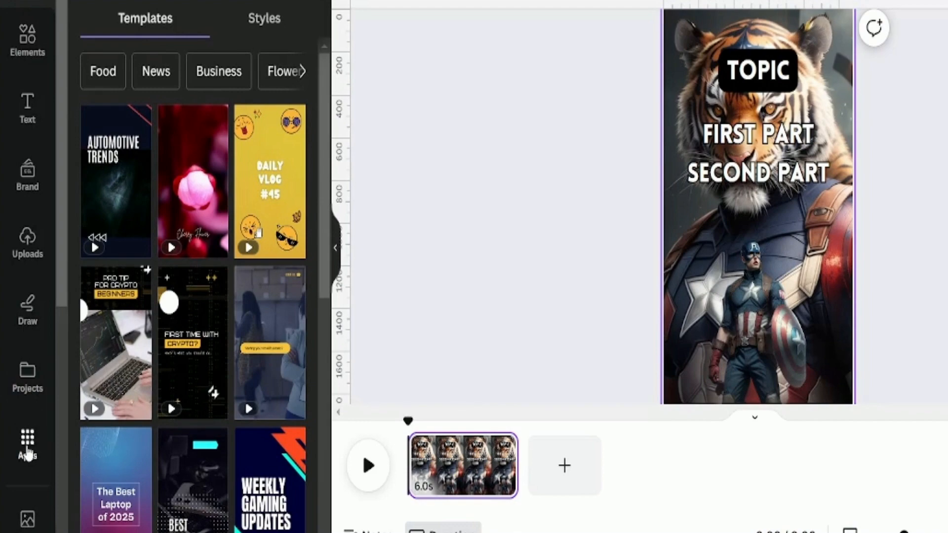
# Step: Launch Bulk create from the Apps sidebar
pyautogui.click(27, 444)
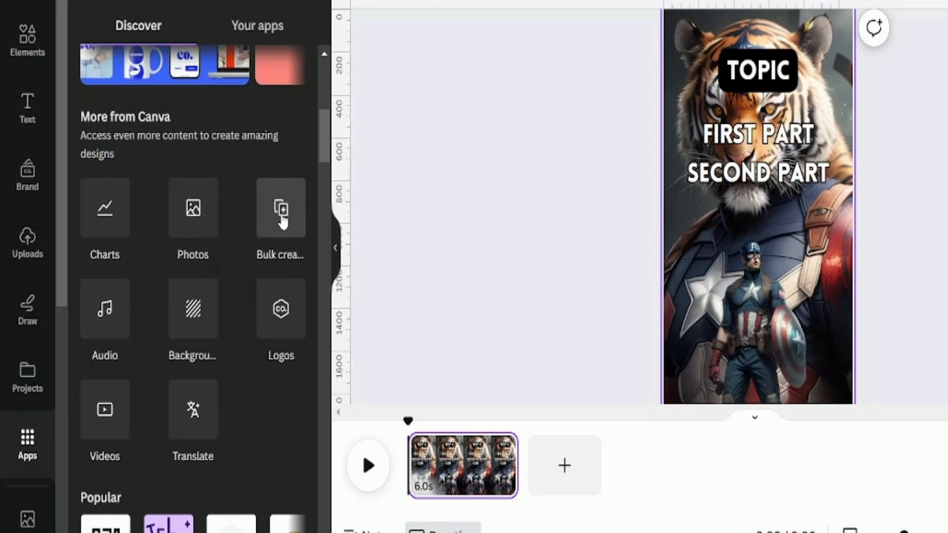
pyautogui.click(280, 209)
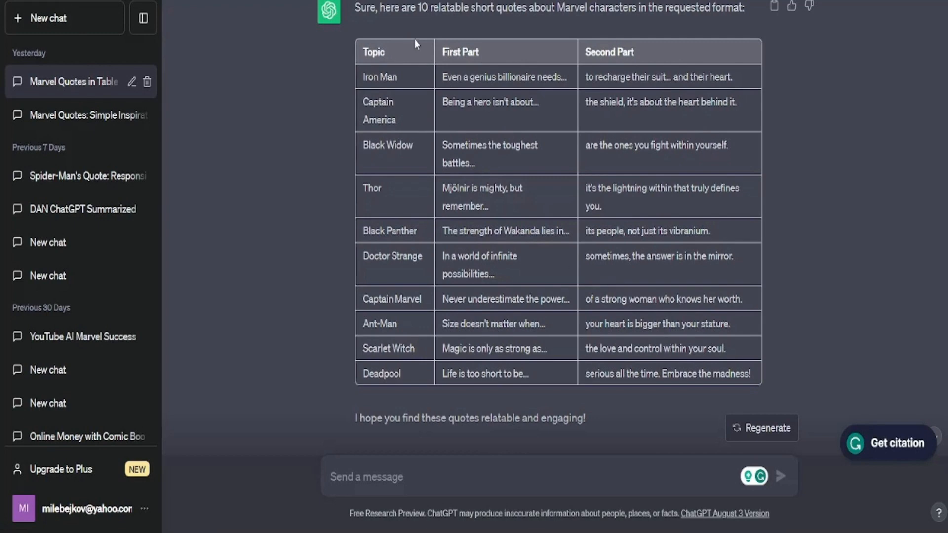
pyautogui.moveTo(430, 331)
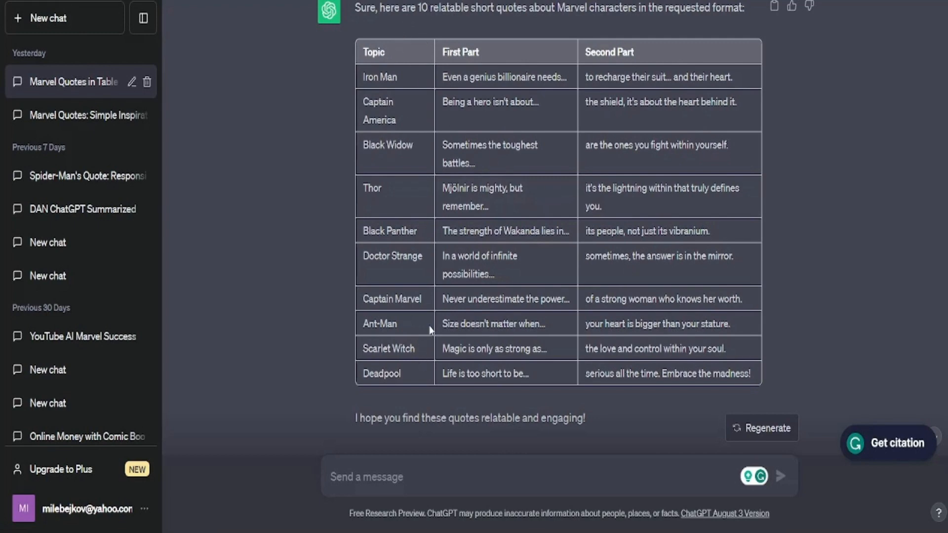
pyautogui.moveTo(499, 329)
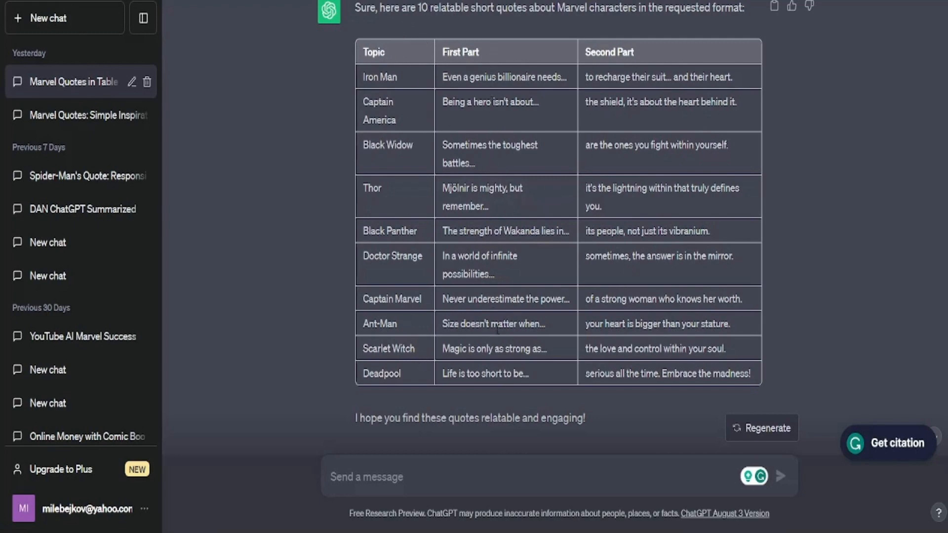
pyautogui.moveTo(757, 377)
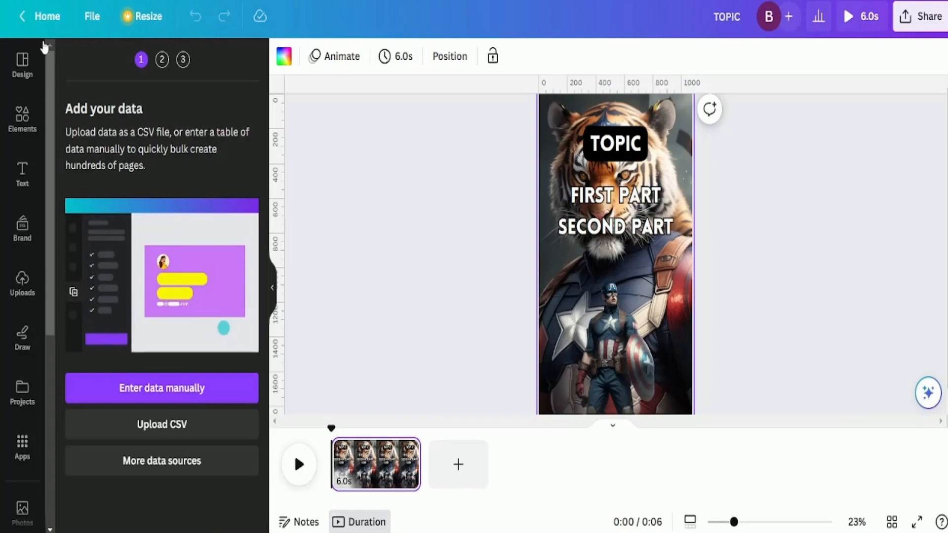
# Step: Choose manual data entry and select the first cell to paste the quote table
pyautogui.click(161, 388)
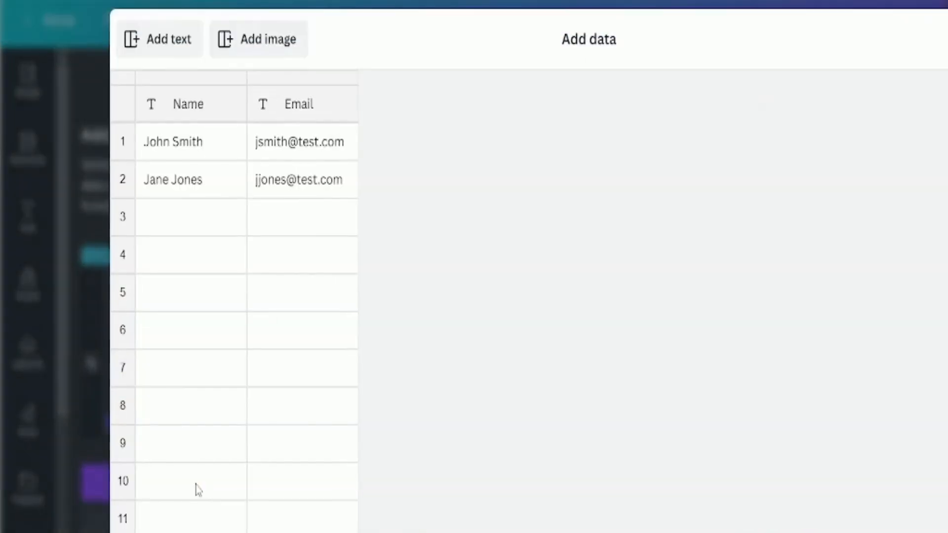
pyautogui.click(190, 104)
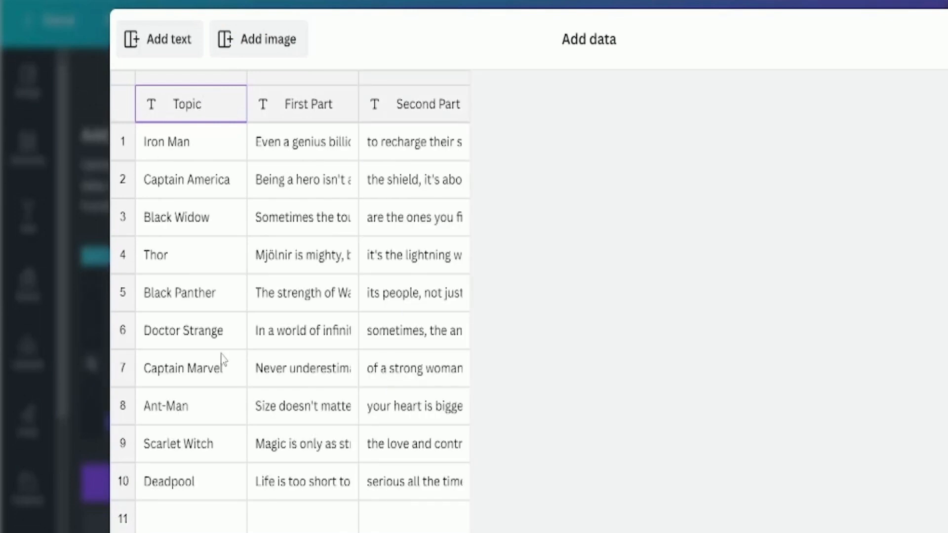
pyautogui.moveTo(265, 104)
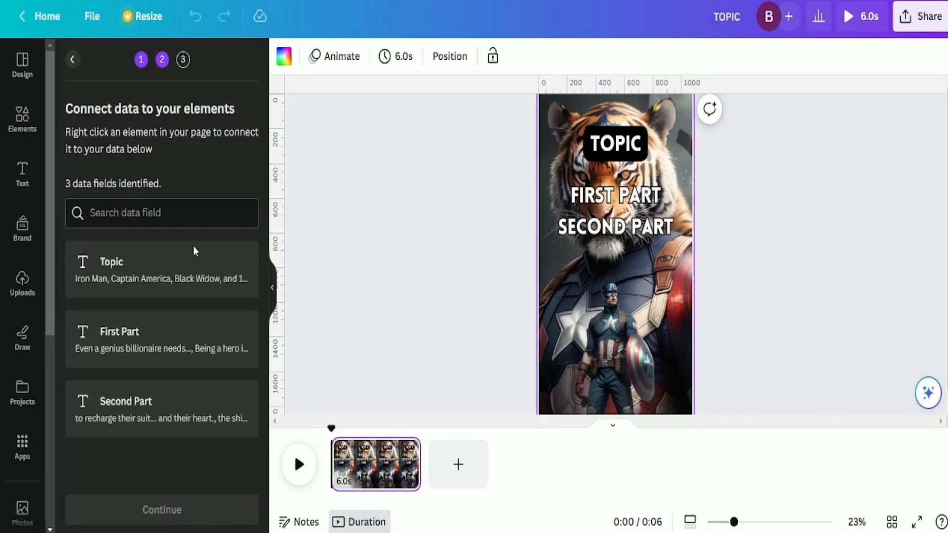
pyautogui.moveTo(225, 300)
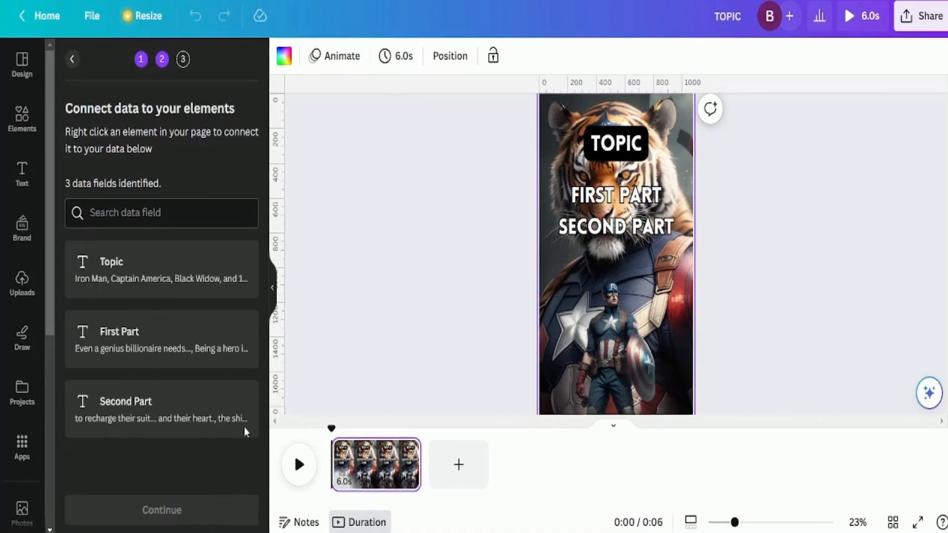
# Step: Link the TOPIC text to the Topic field and select the quote placeholder text
pyautogui.click(615, 143)
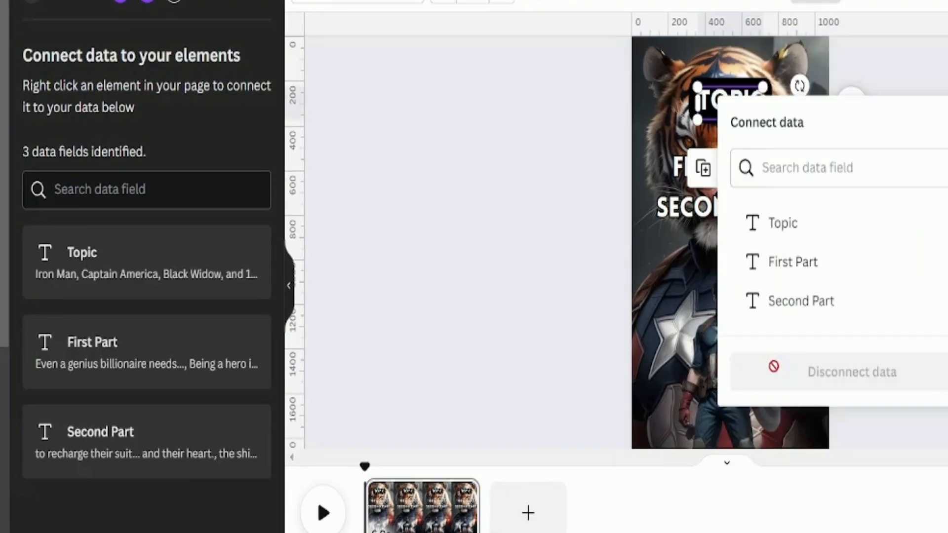
pyautogui.moveTo(782, 223)
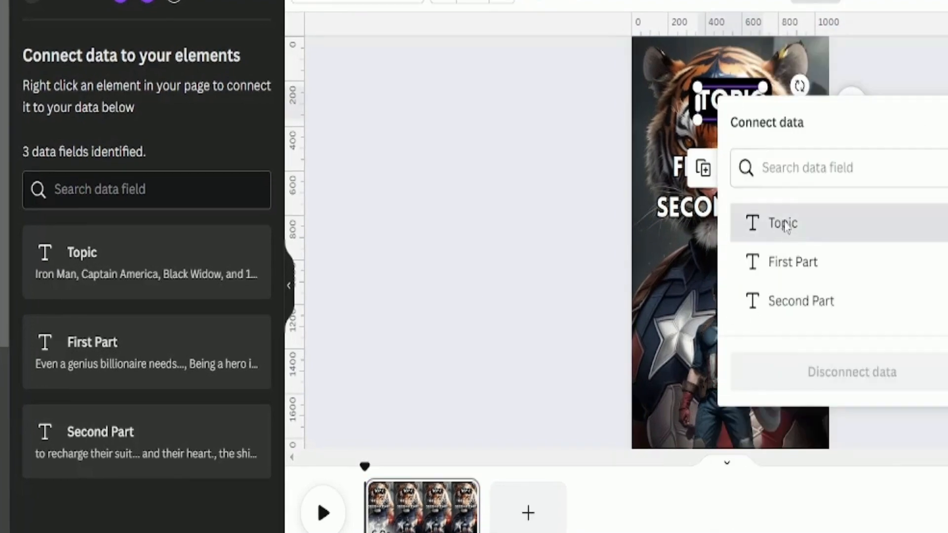
pyautogui.click(782, 222)
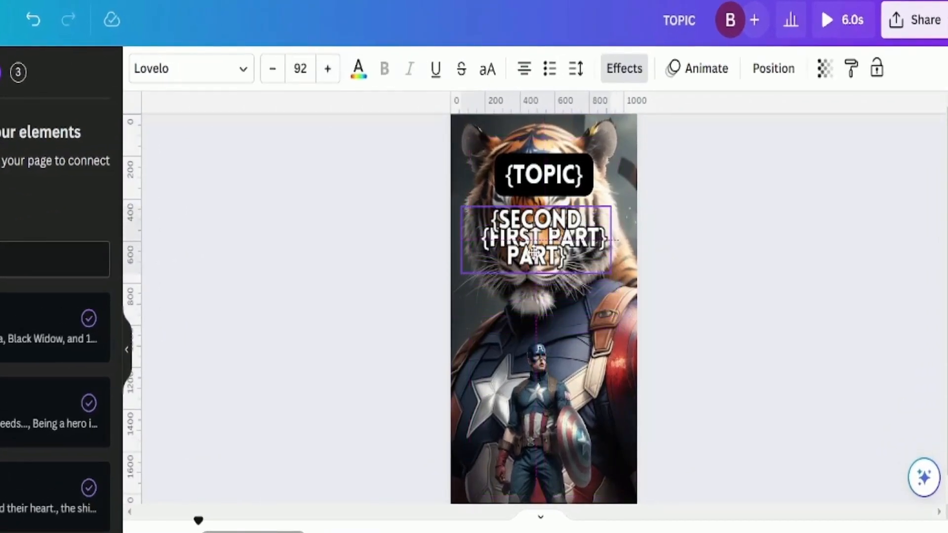
pyautogui.click(535, 239)
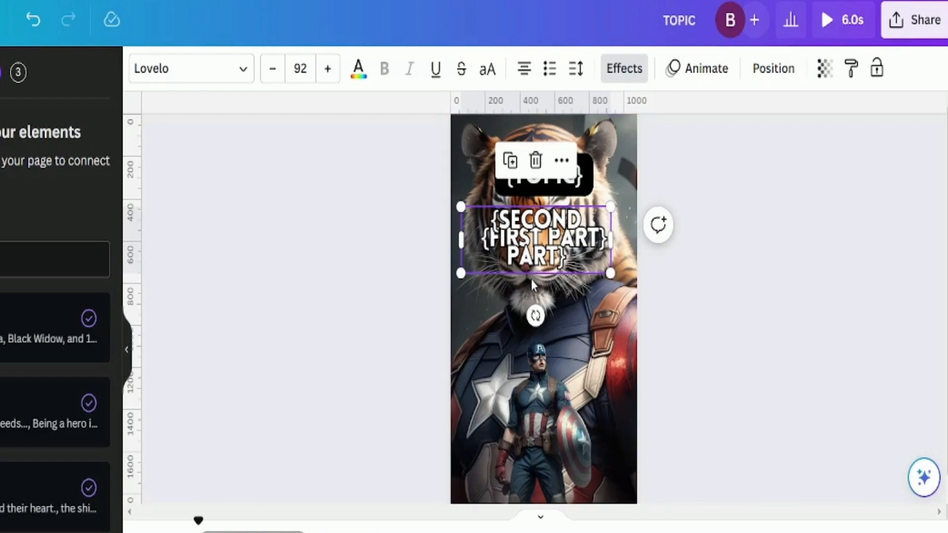
pyautogui.moveTo(241, 337)
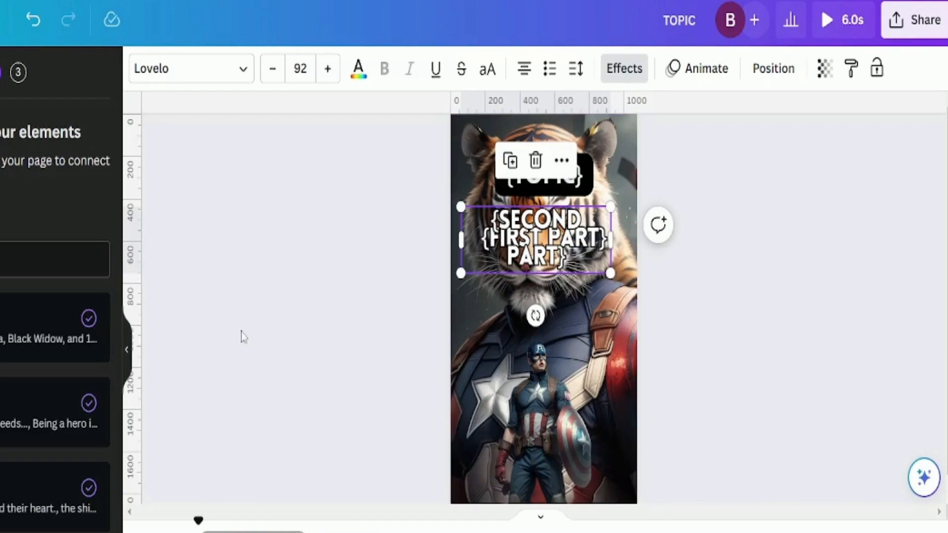
pyautogui.moveTo(408, 394)
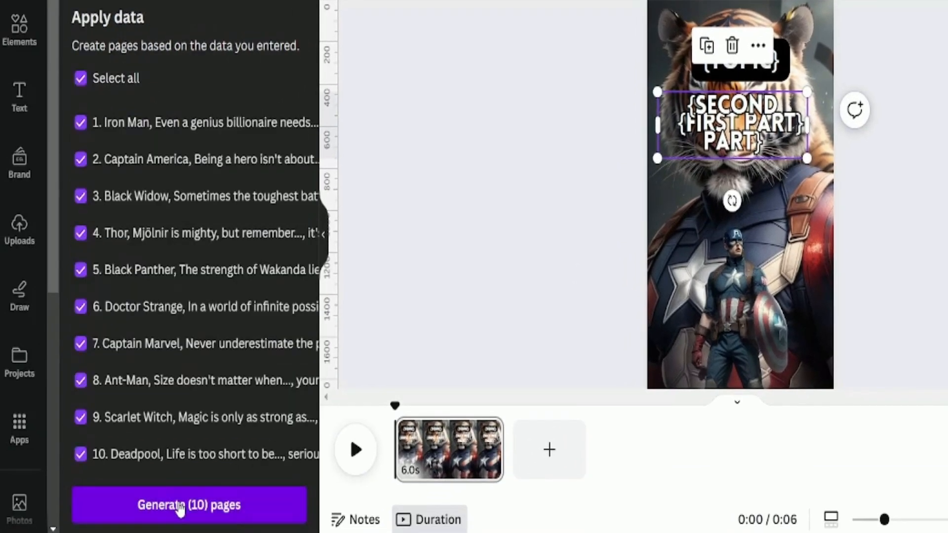
pyautogui.moveTo(143, 246)
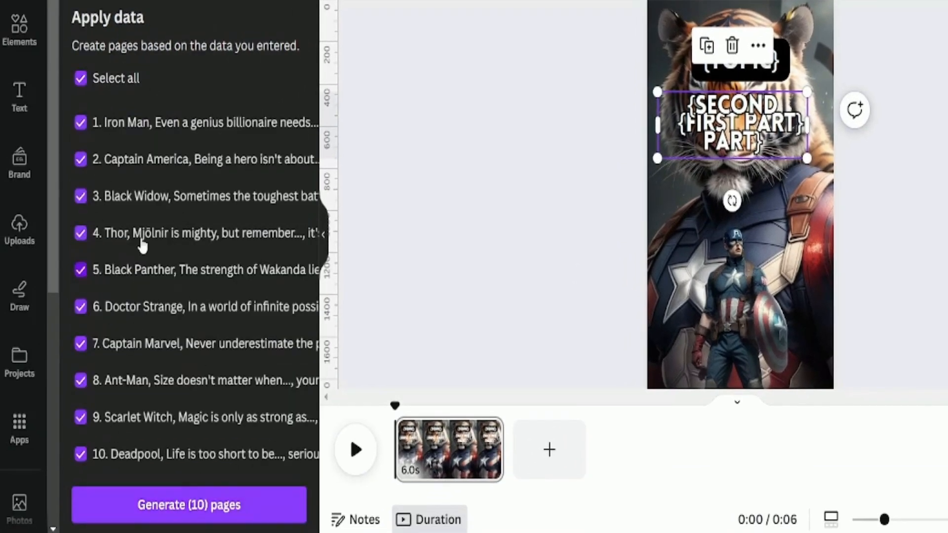
# Step: Generate ten pages from the Marvel quote data
pyautogui.click(188, 505)
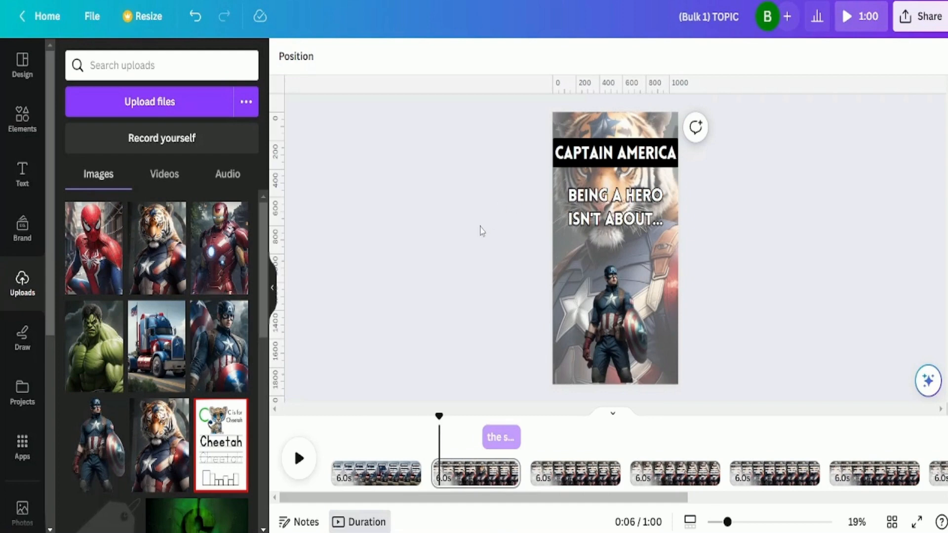
# Step: Open the download settings for an MP4 video of all 10 pages
pyautogui.click(919, 16)
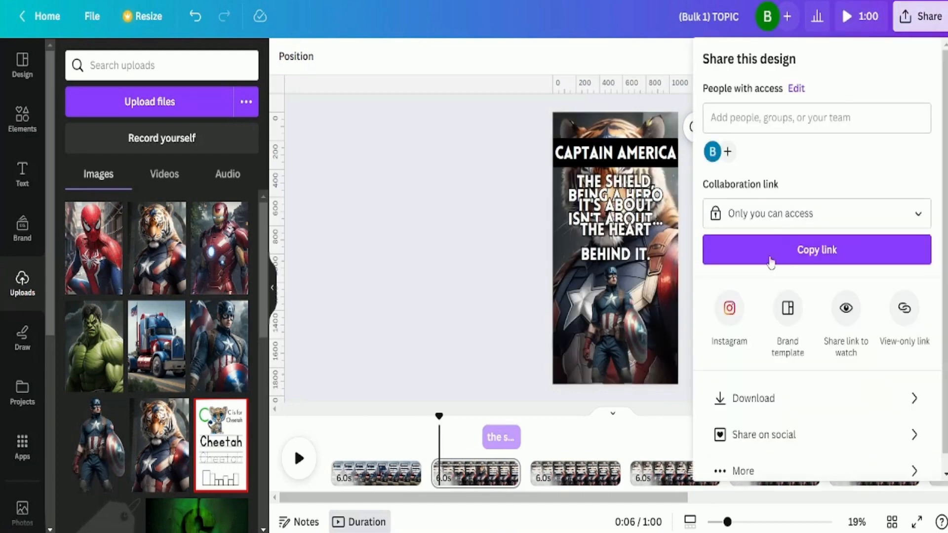
pyautogui.click(754, 398)
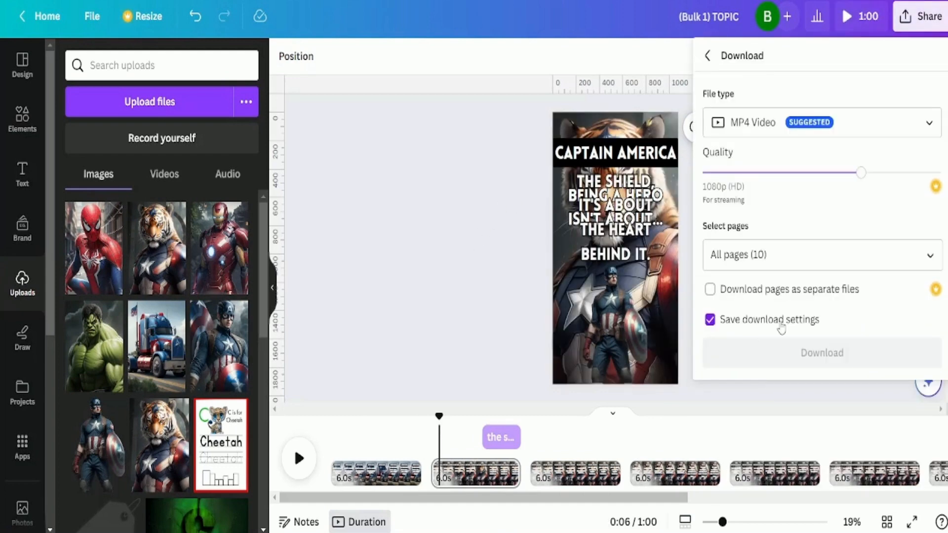
pyautogui.moveTo(821, 363)
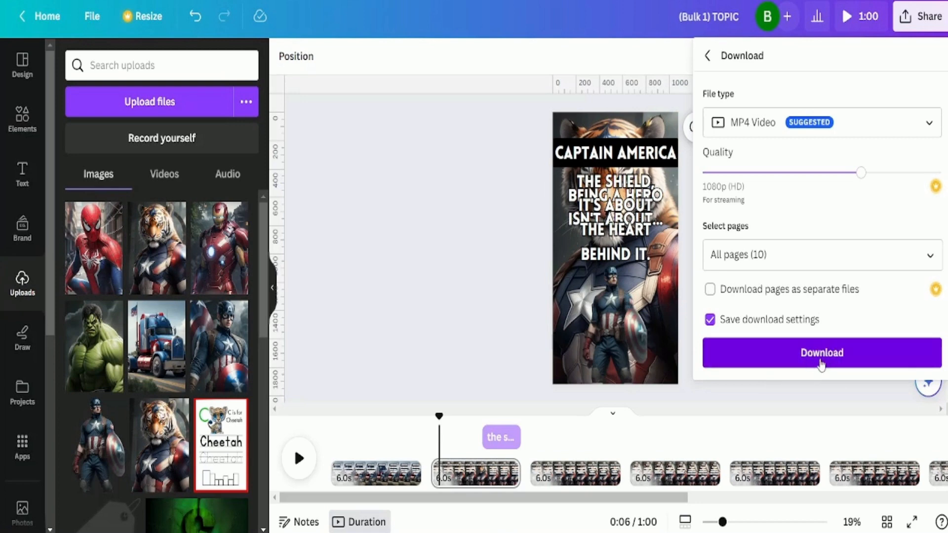
pyautogui.moveTo(628, 293)
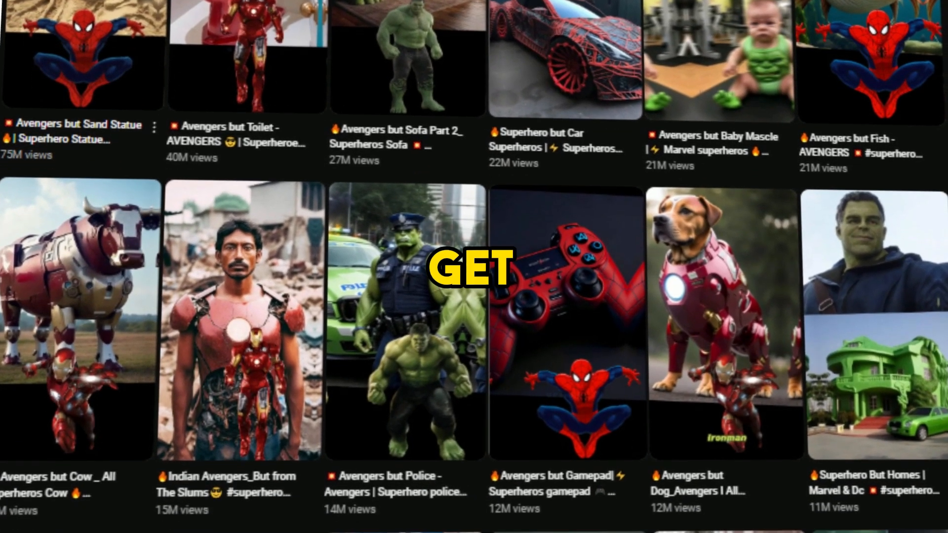
pyautogui.scroll(-3)
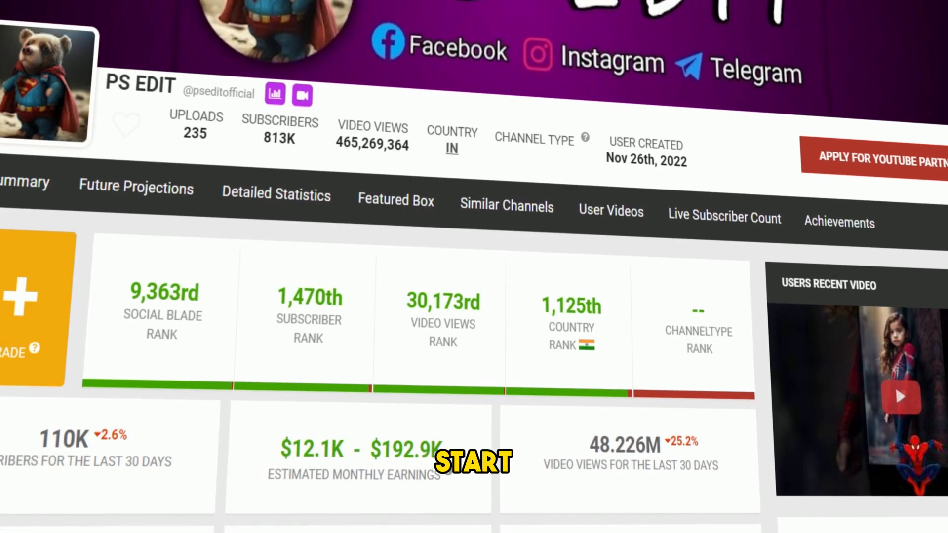
pyautogui.scroll(-3)
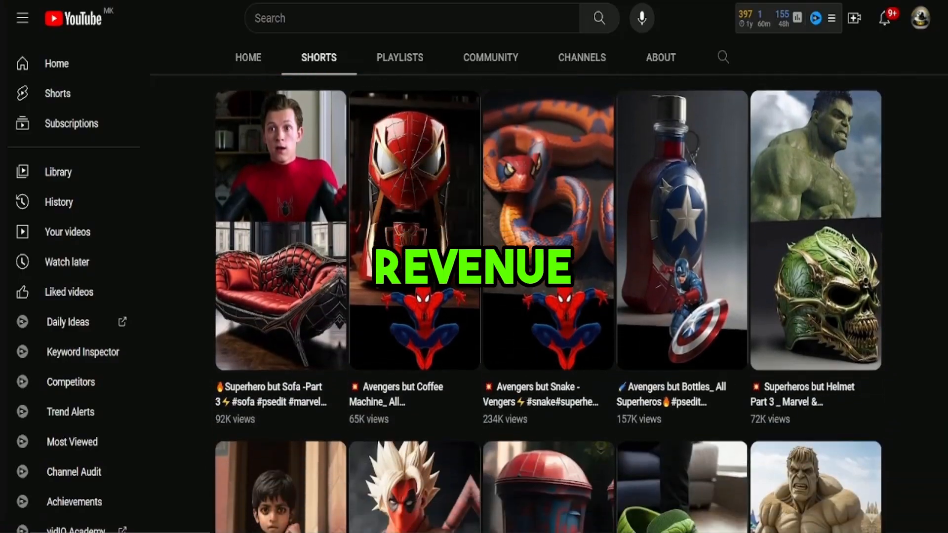
pyautogui.scroll(-3)
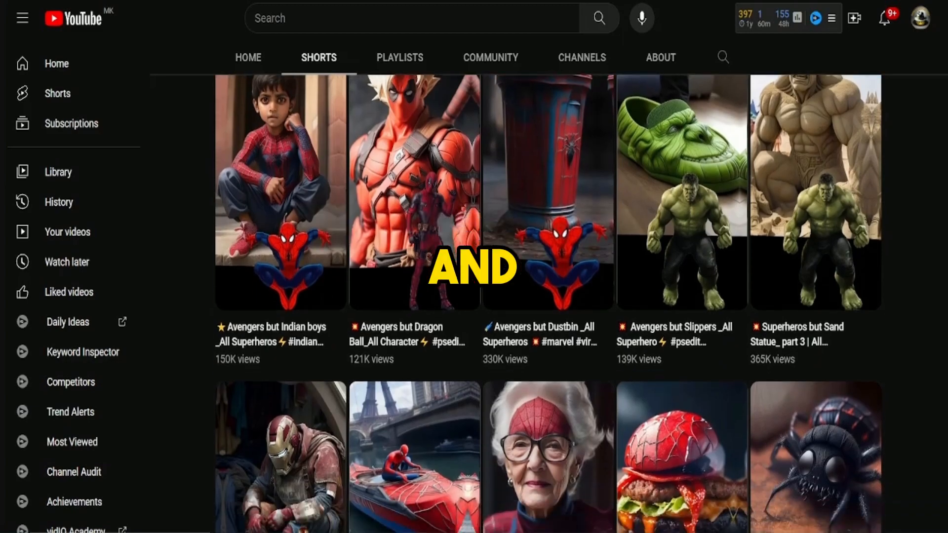